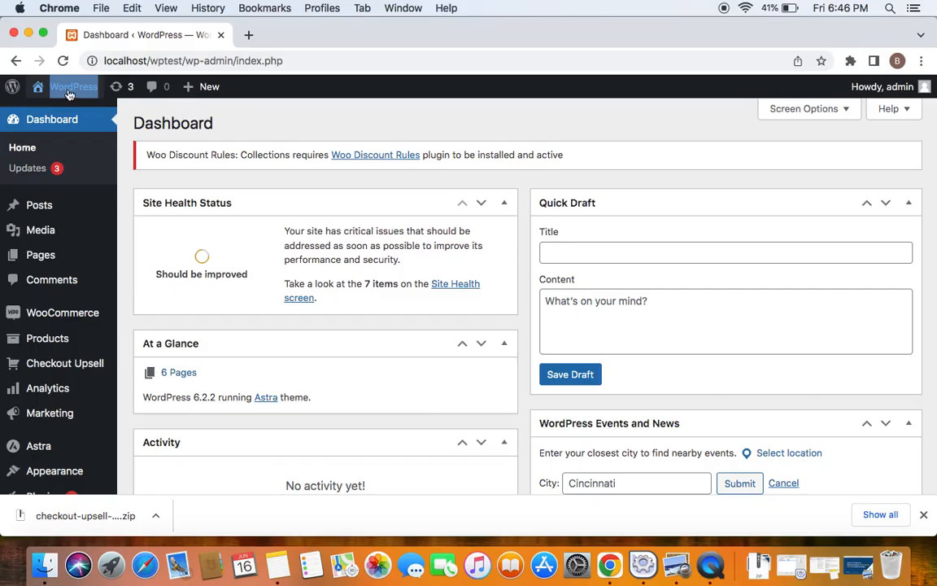
mouse_move(145, 278)
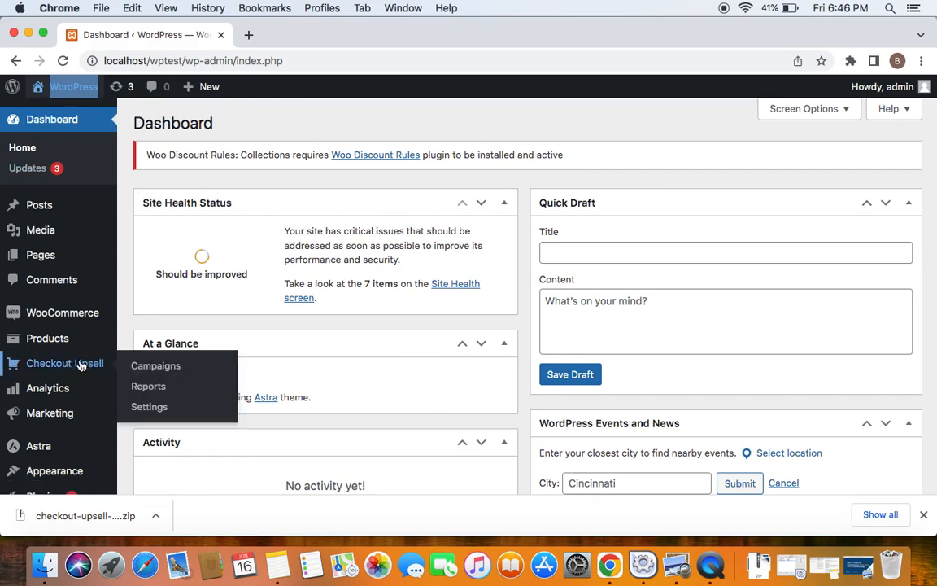
mouse_move(155, 366)
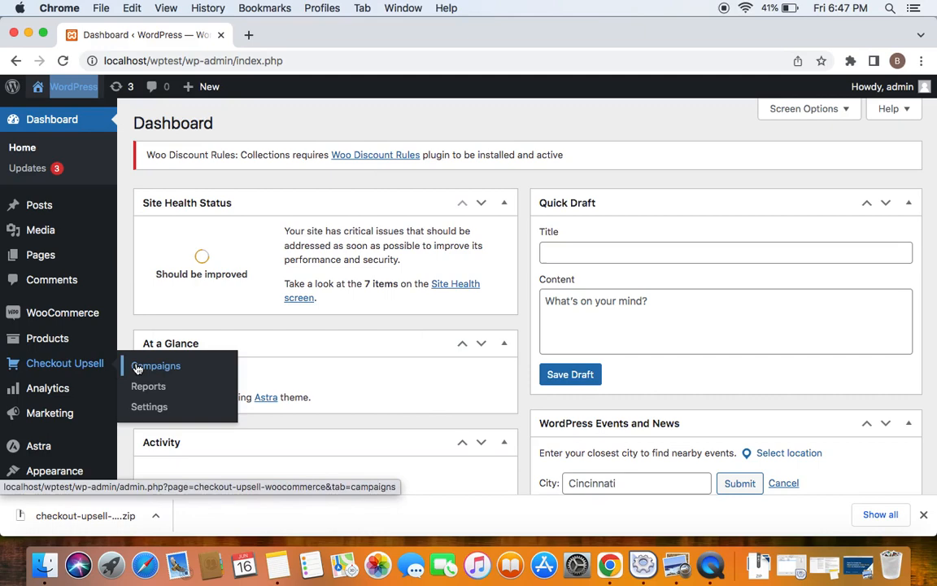
Open the Checkout Upsell Campaigns page from the WordPress admin sidebar
left_click(155, 366)
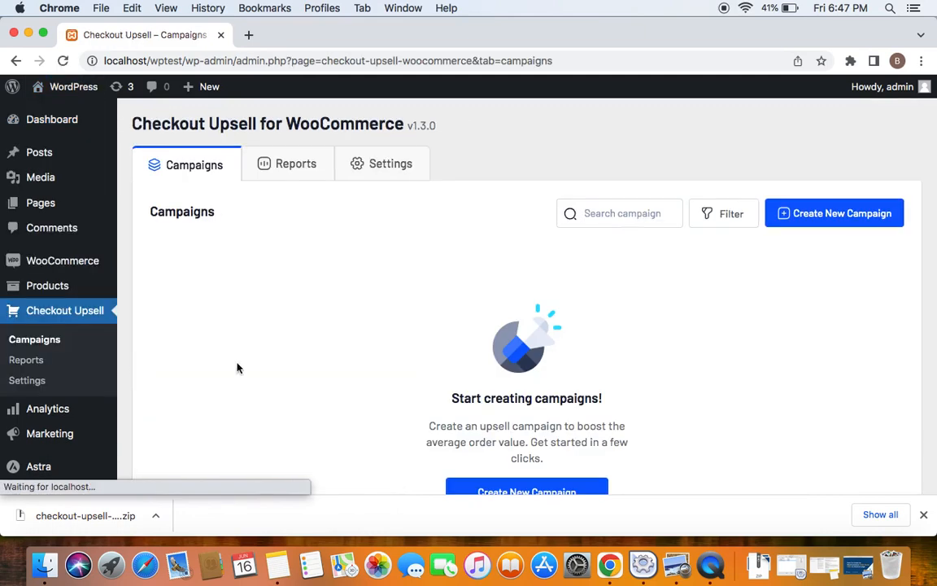
Create a pre-purchase campaign and name it 'Exclusive Deals'
left_click(834, 213)
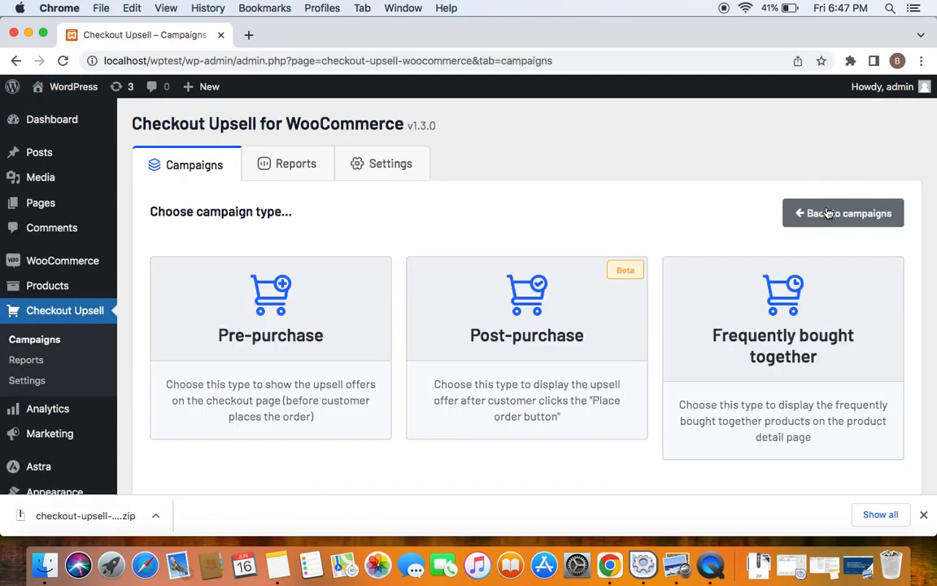
mouse_move(323, 232)
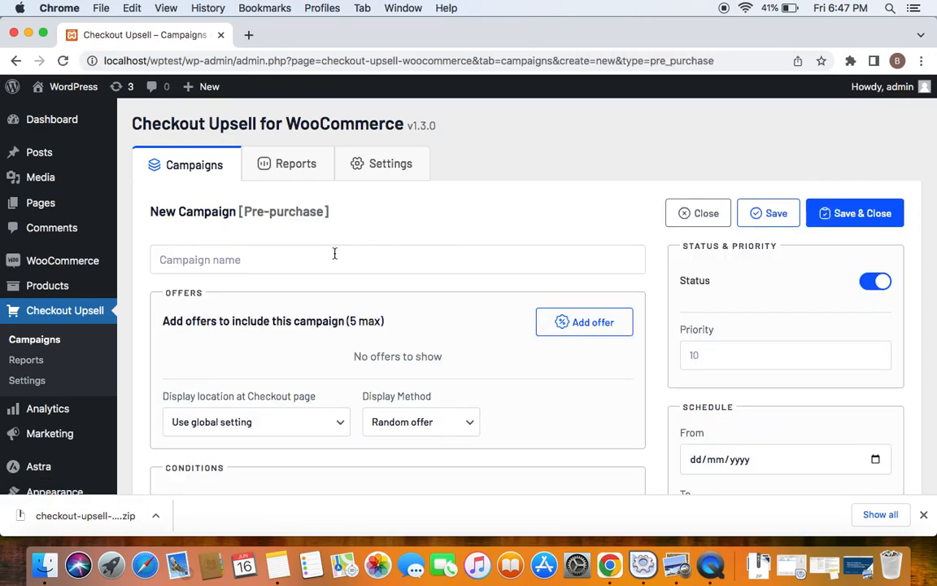
type("Exclusive Deals")
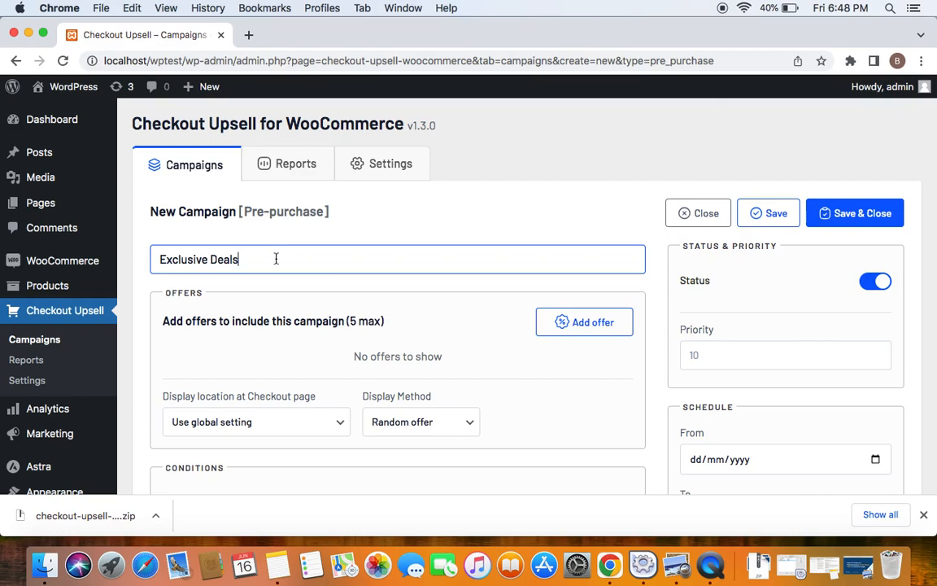
mouse_move(434, 348)
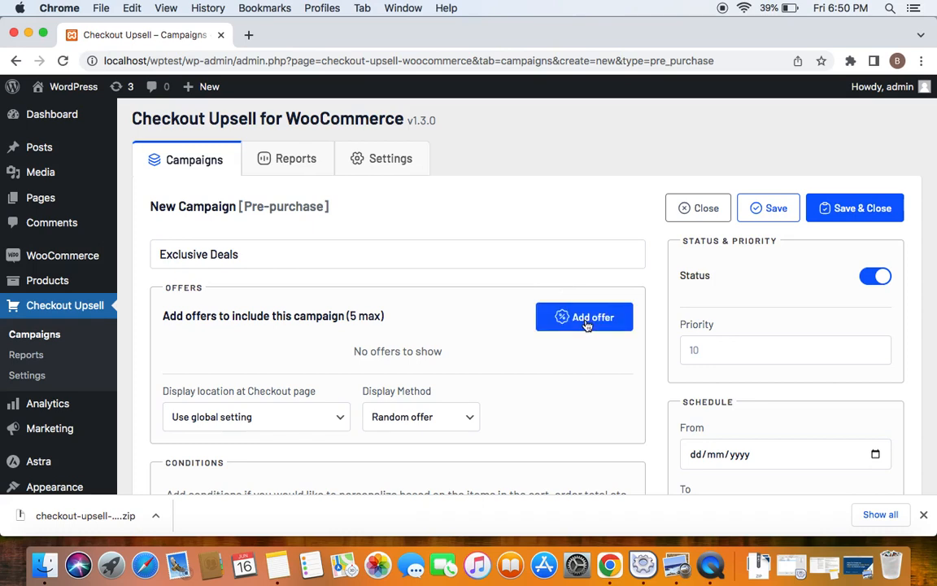
Add an offer for the Cap product with a 50% Percentage discount, previewing $25.00
left_click(584, 316)
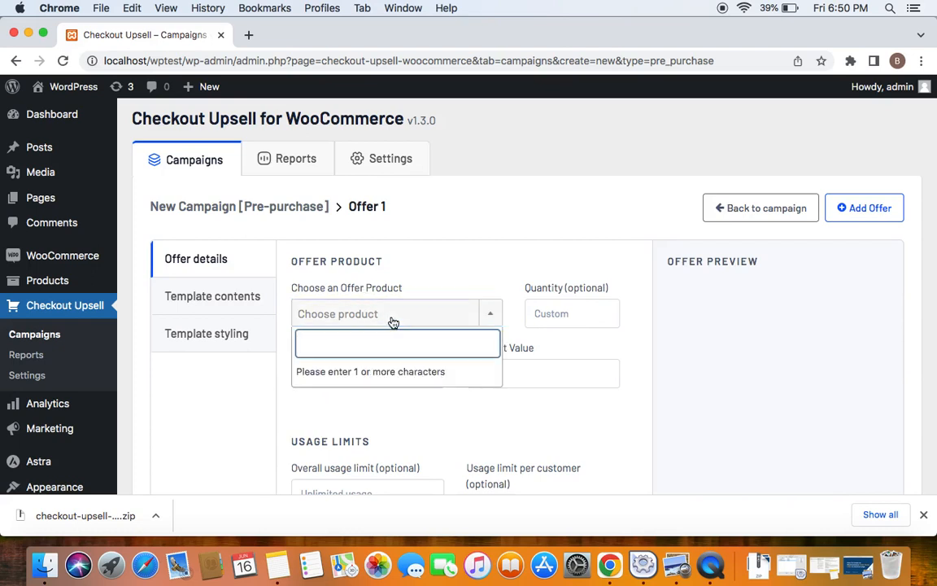
type("cap")
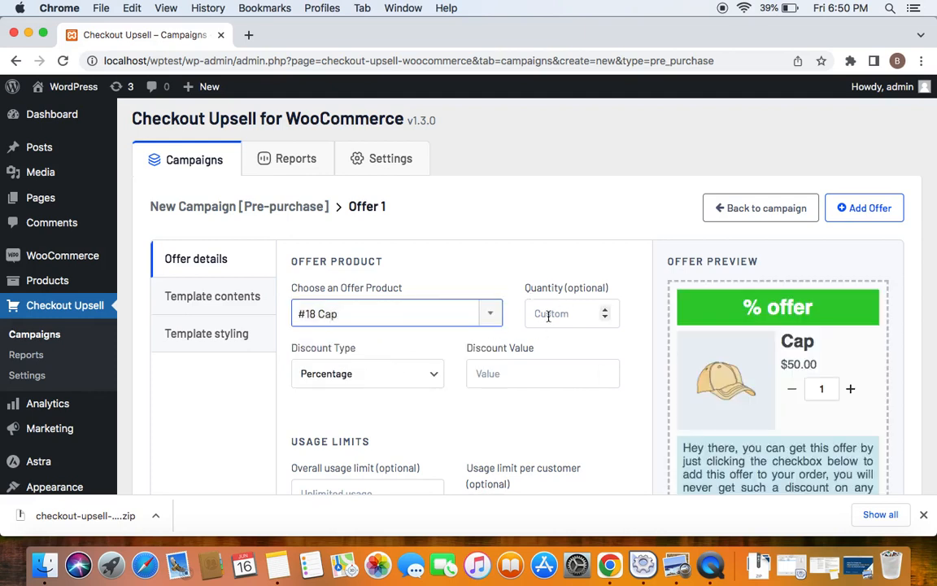
mouse_move(582, 317)
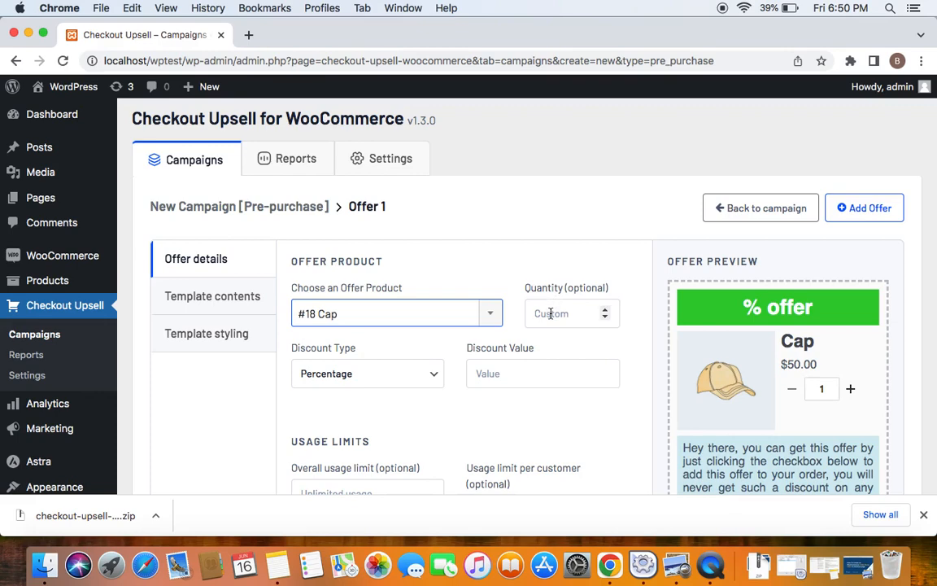
left_click(572, 313)
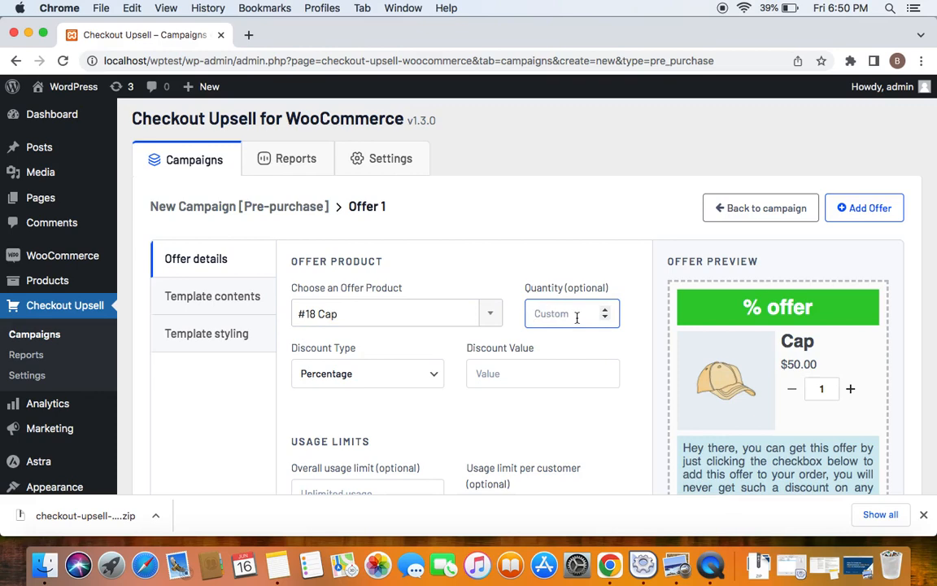
mouse_move(393, 342)
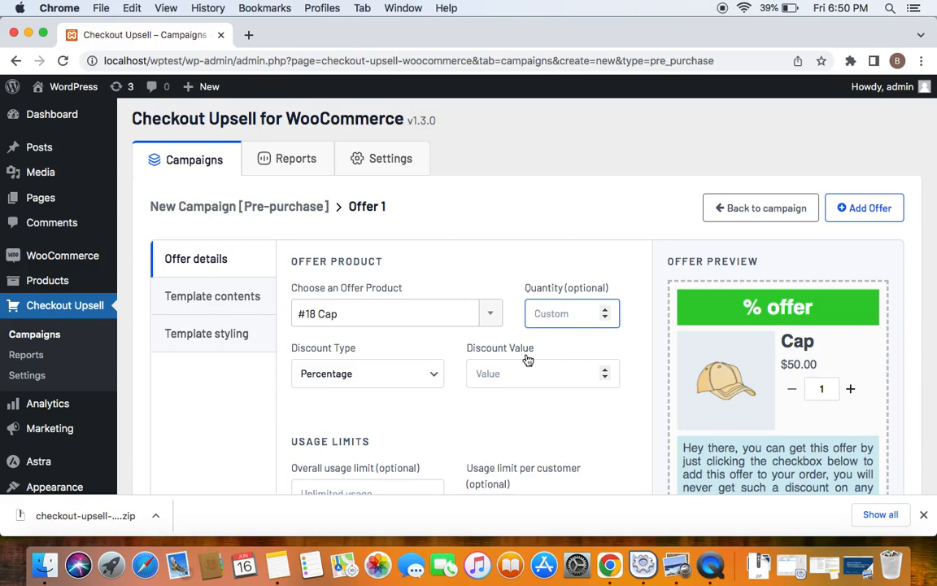
mouse_move(360, 329)
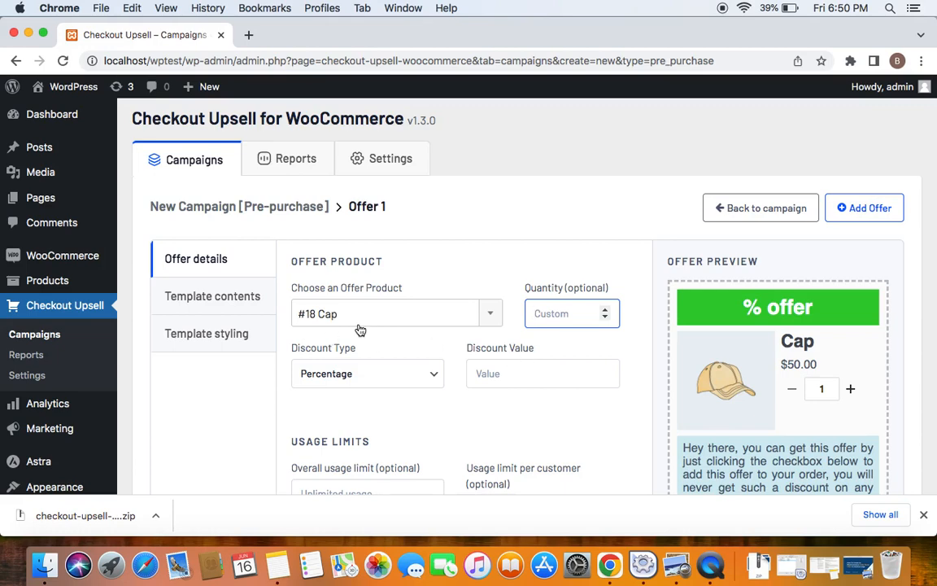
mouse_move(345, 388)
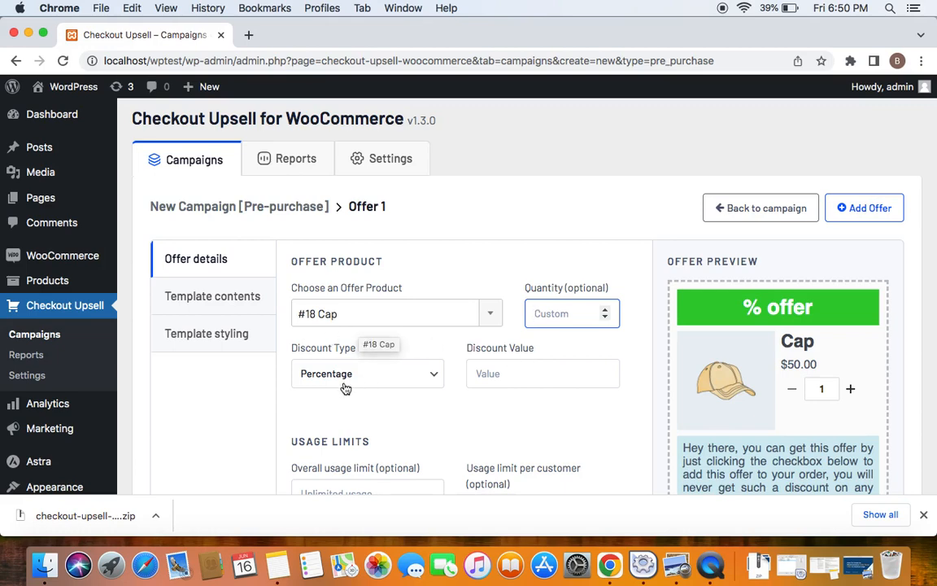
left_click(367, 373)
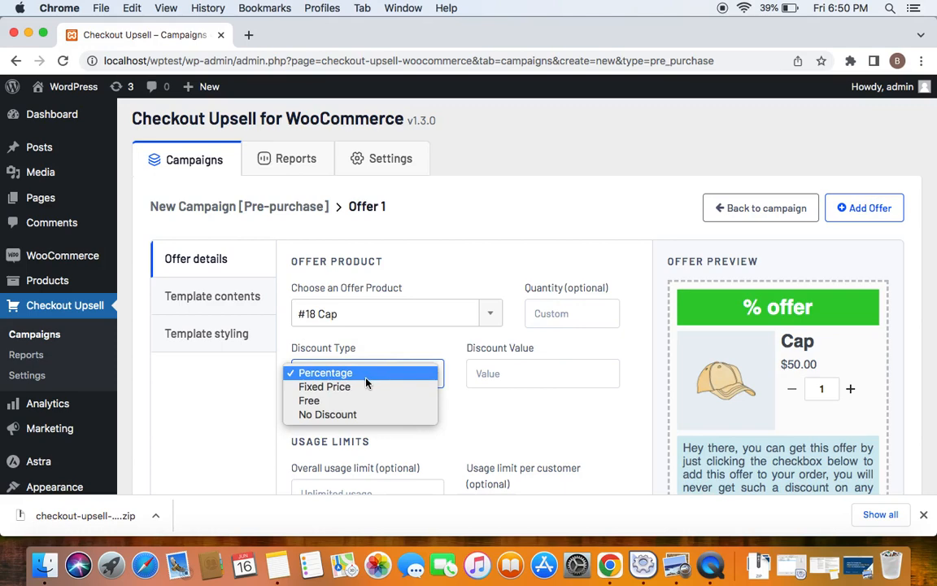
mouse_move(354, 415)
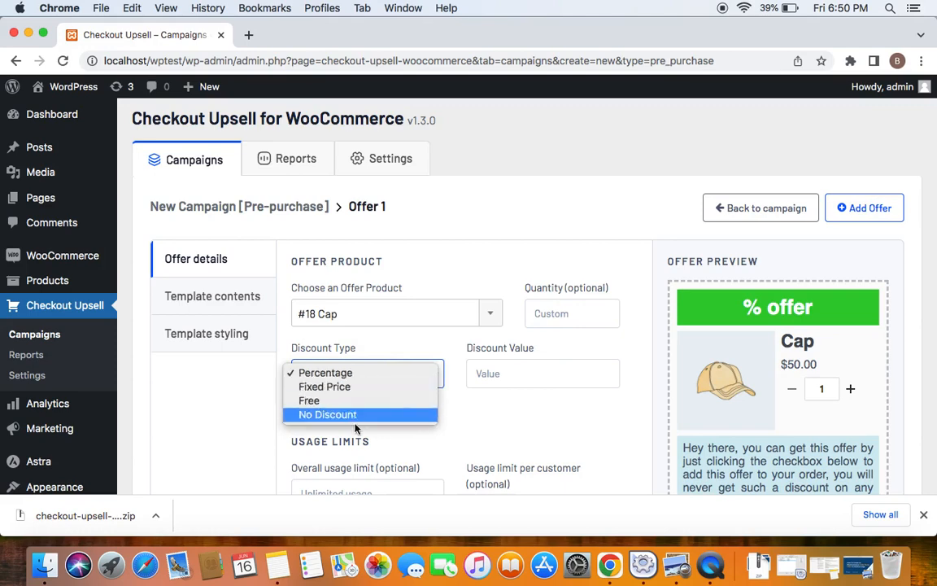
mouse_move(486, 381)
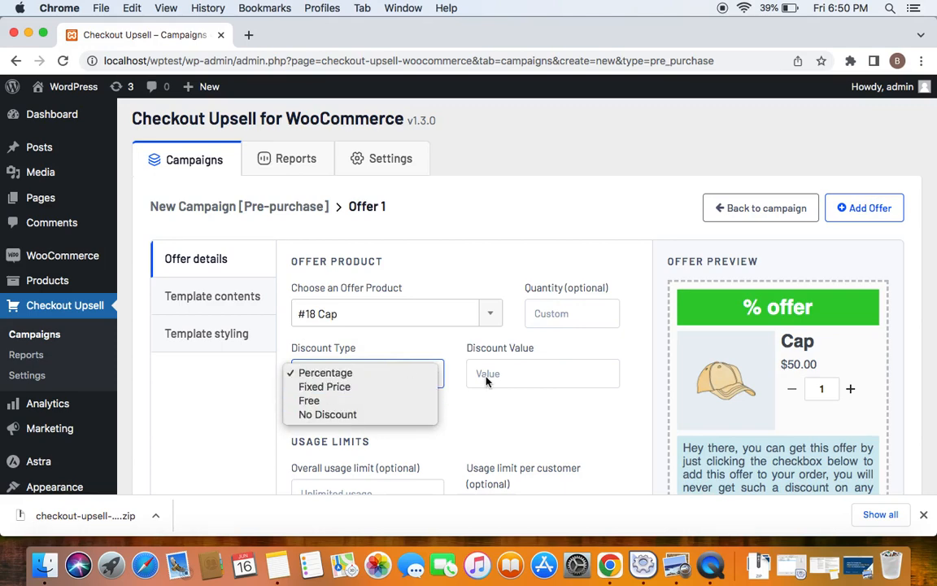
left_click(325, 373)
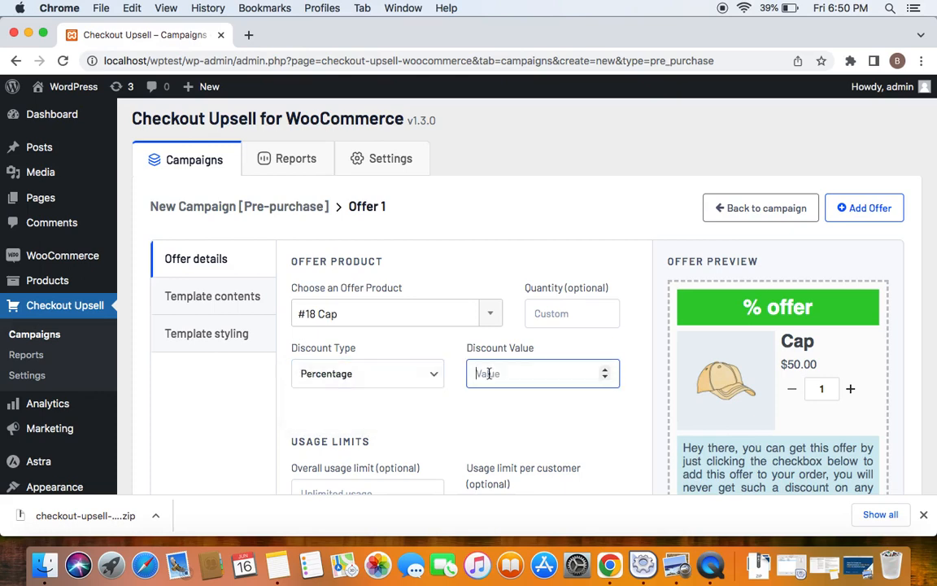
type("50")
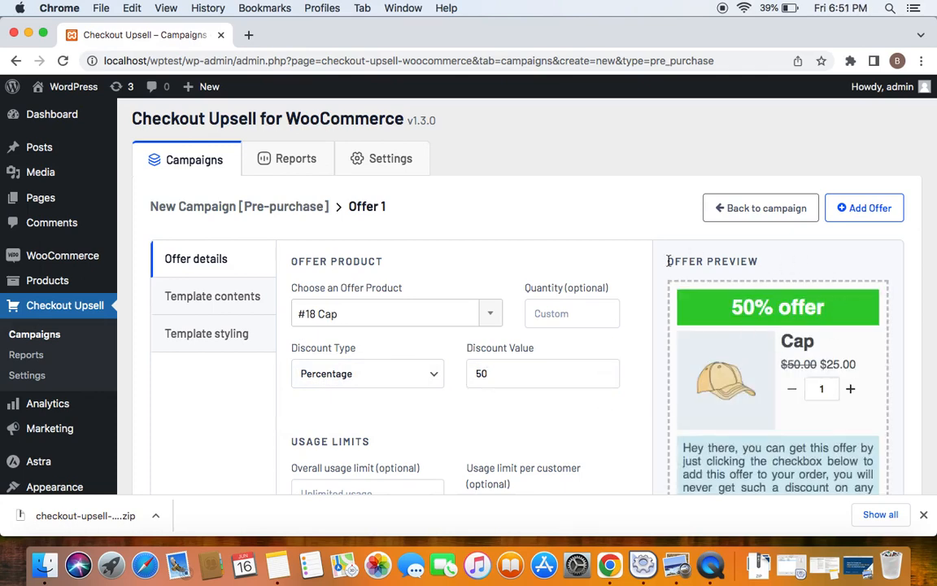
scroll("down", 3)
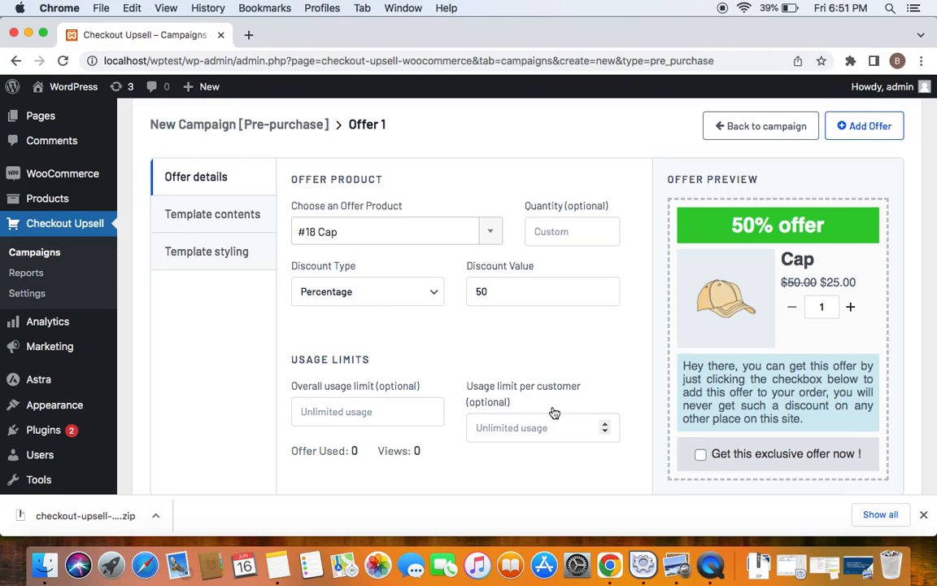
mouse_move(567, 349)
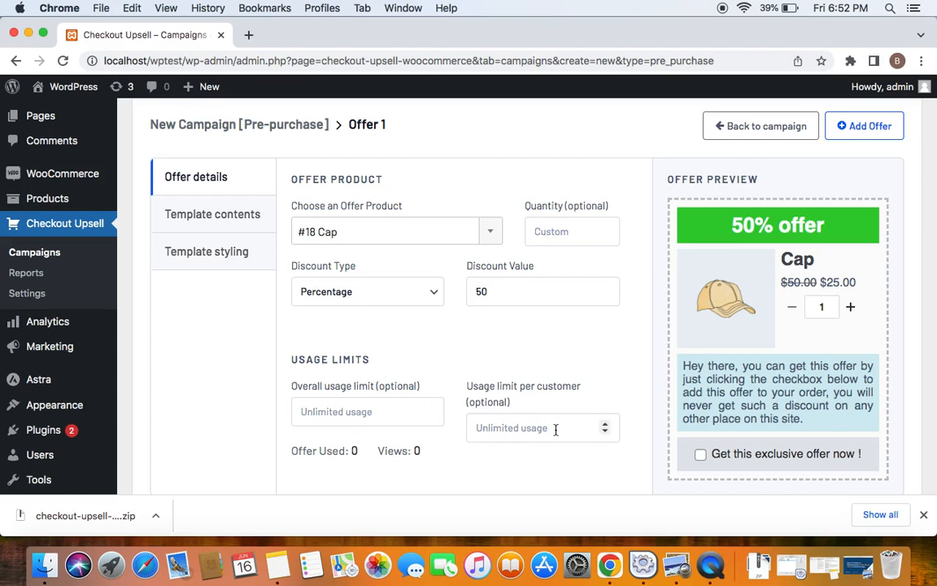
mouse_move(780, 417)
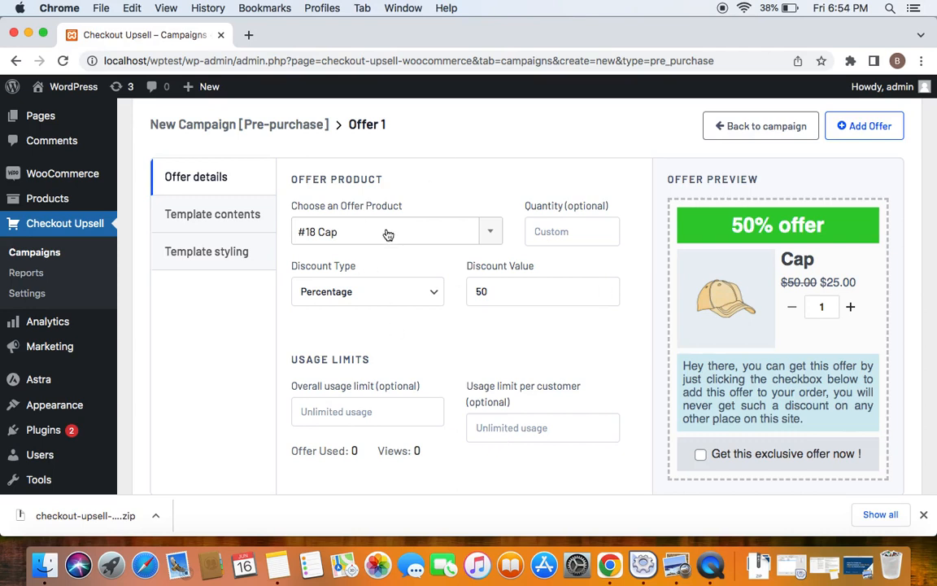
mouse_move(213, 214)
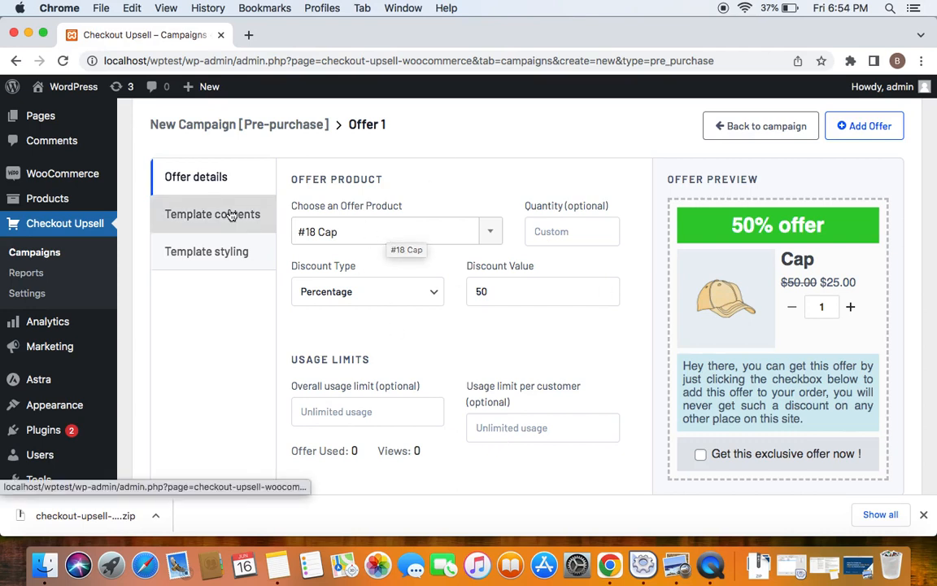
left_click(213, 214)
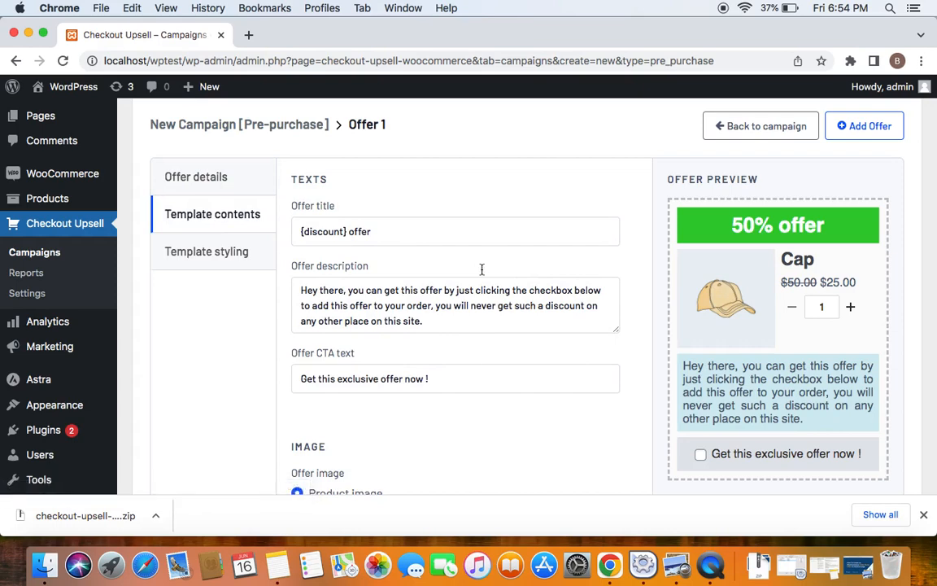
mouse_move(755, 296)
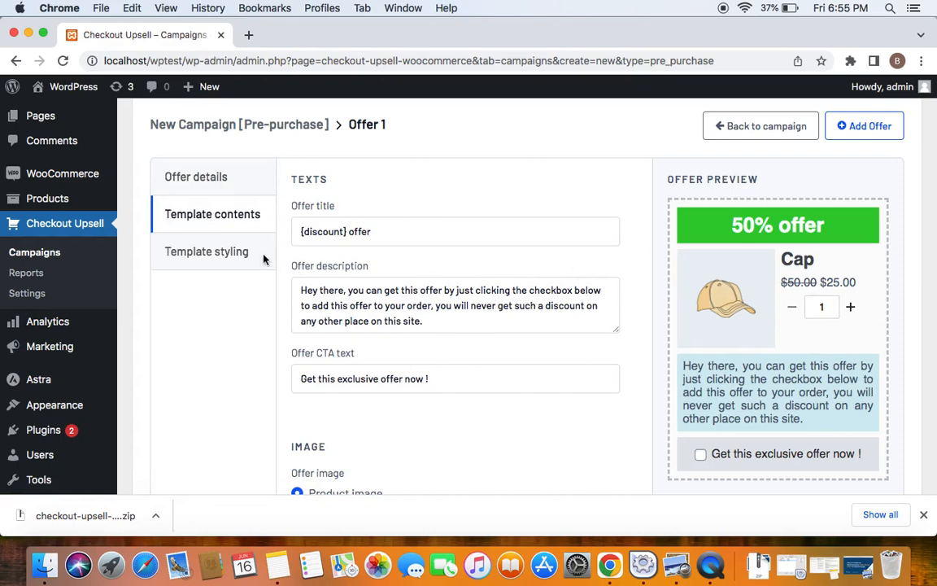
scroll("down", 3)
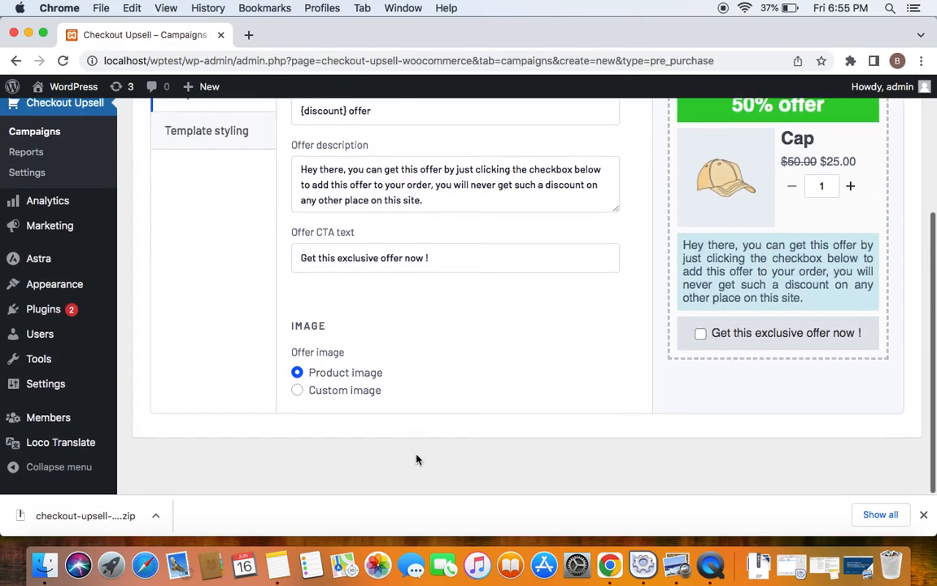
scroll("up", 3)
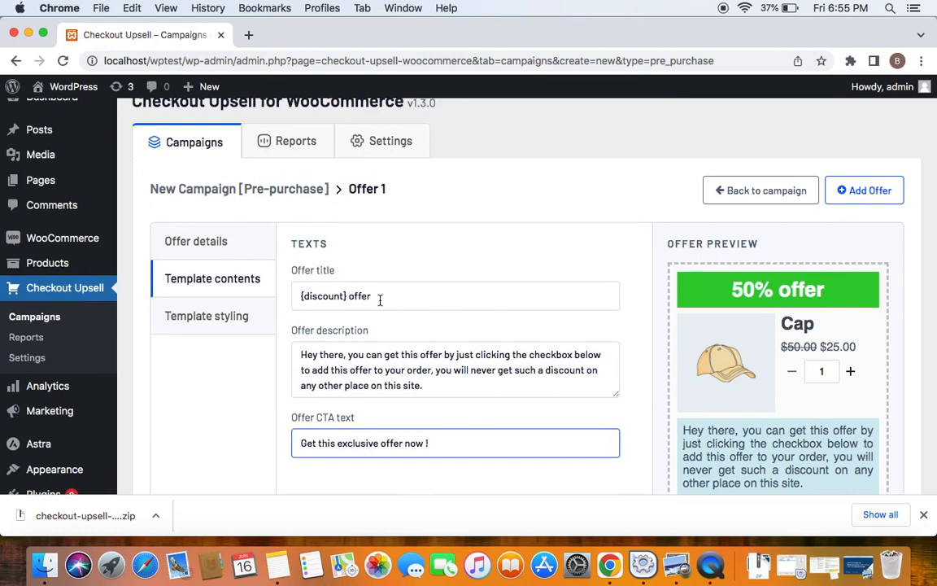
mouse_move(359, 347)
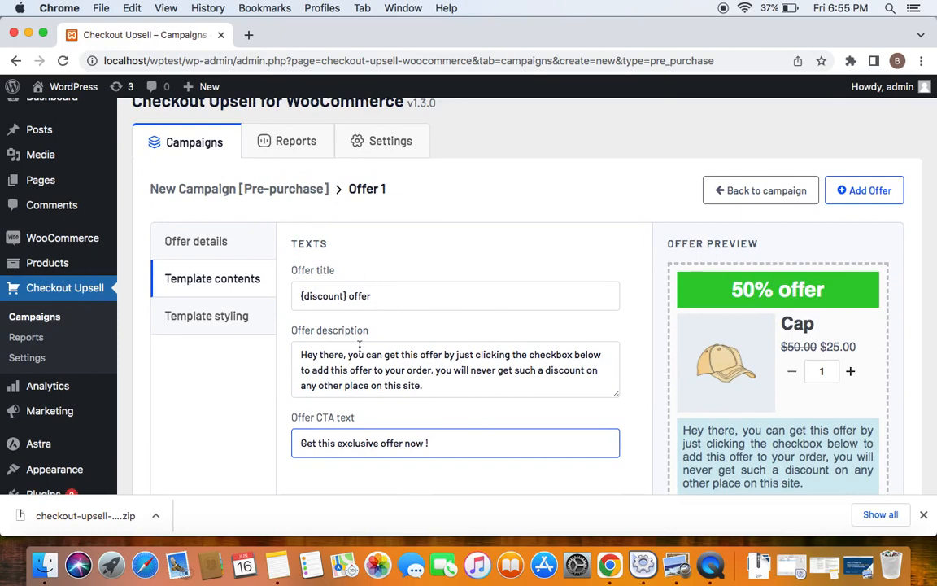
scroll("down", 3)
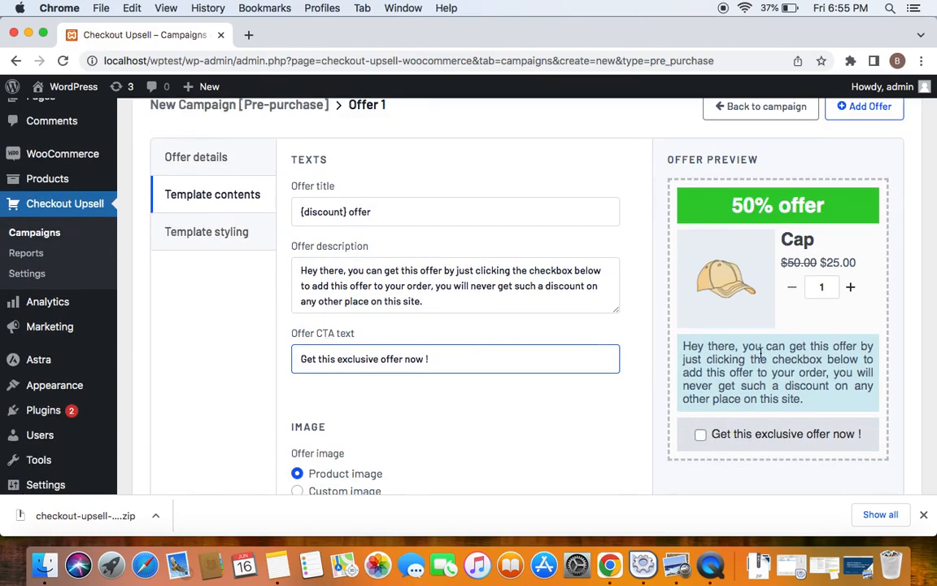
scroll("down", 3)
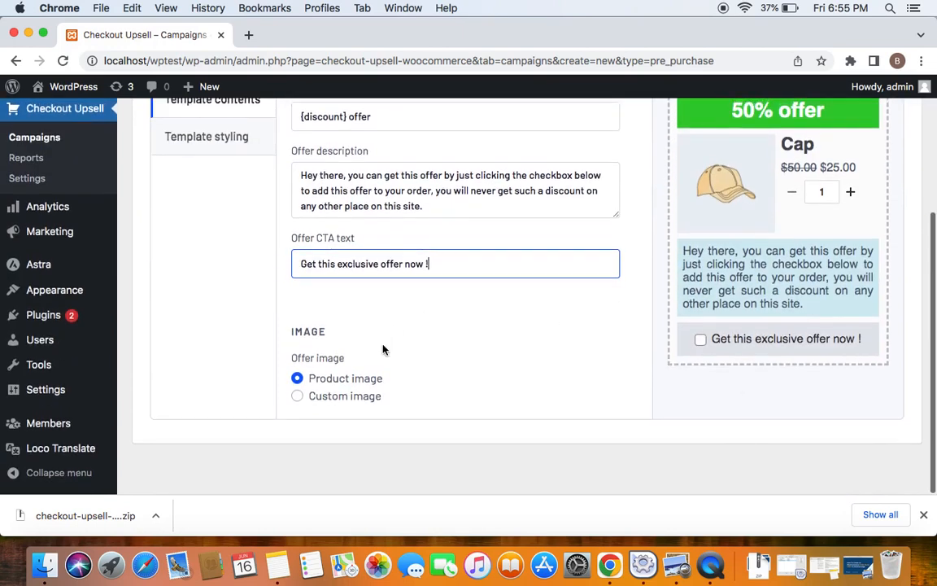
scroll("up", 3)
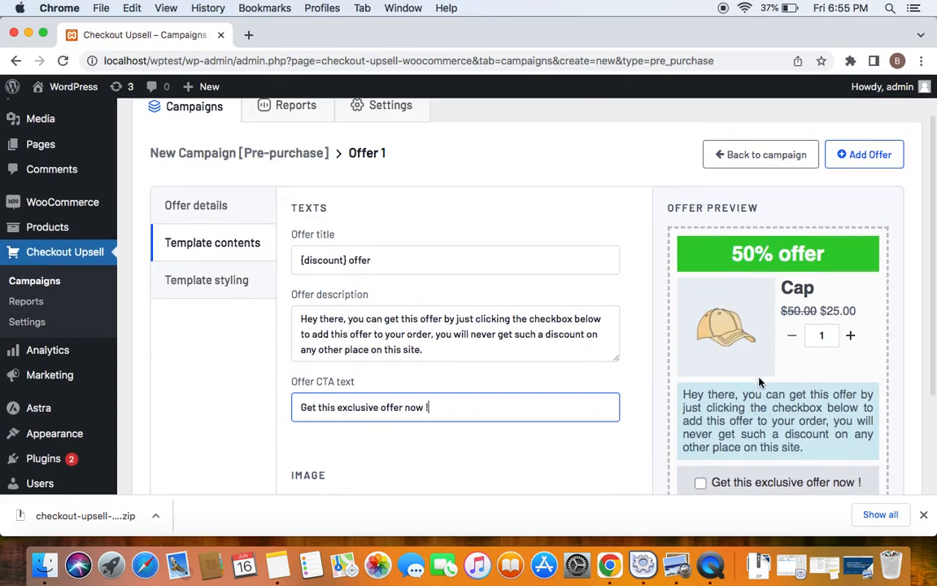
mouse_move(218, 305)
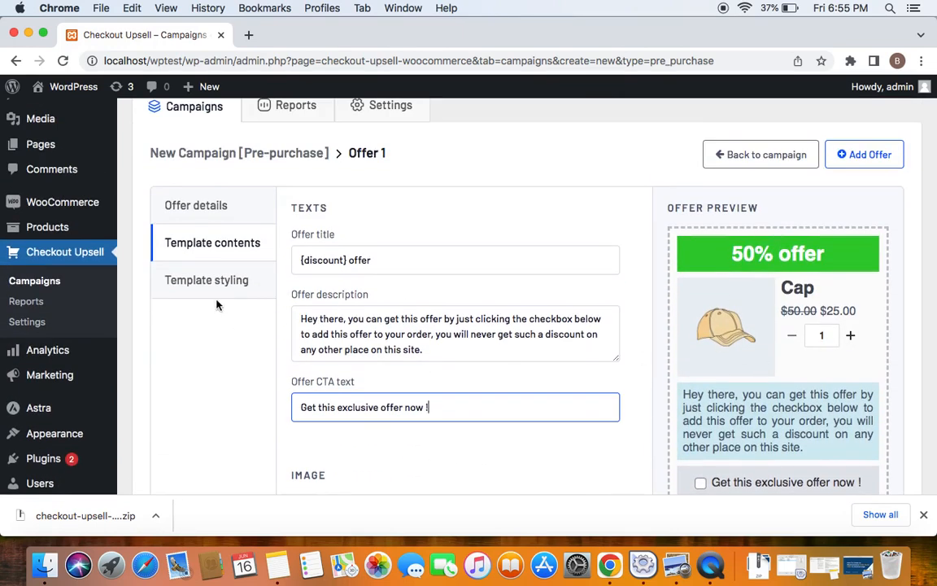
Enable Custom styling in the Cap offer's Template styling, then return to Exclusive Deals
left_click(207, 280)
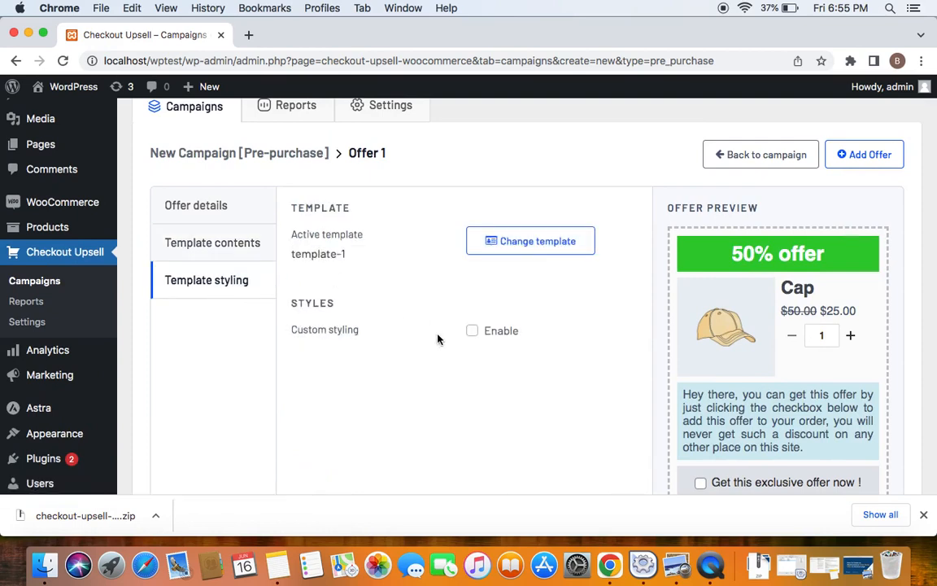
mouse_move(530, 241)
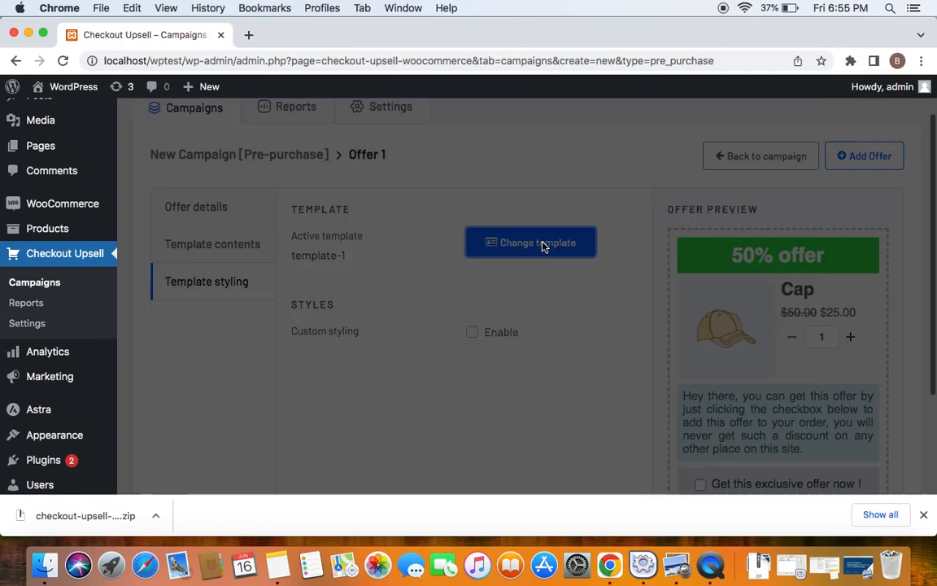
left_click(530, 243)
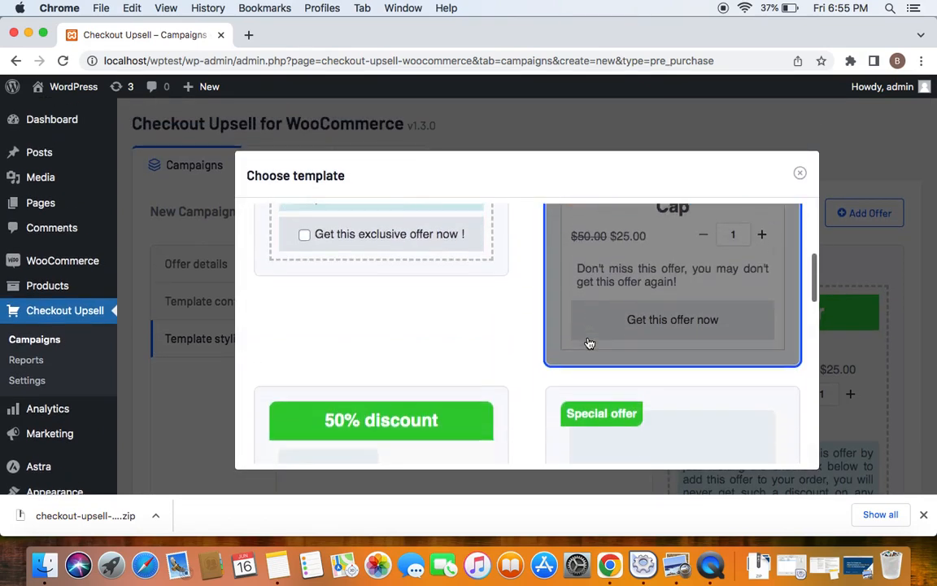
scroll("down", 3)
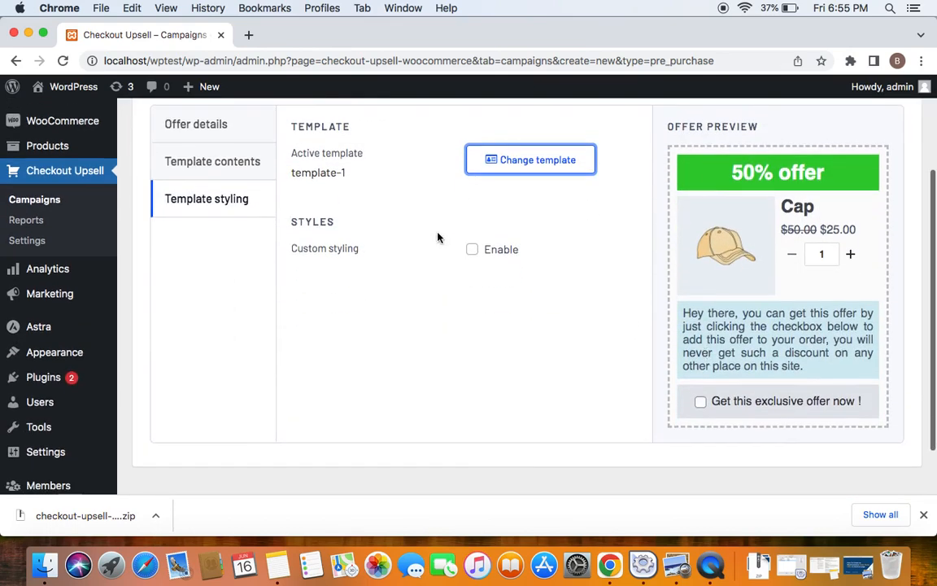
mouse_move(353, 248)
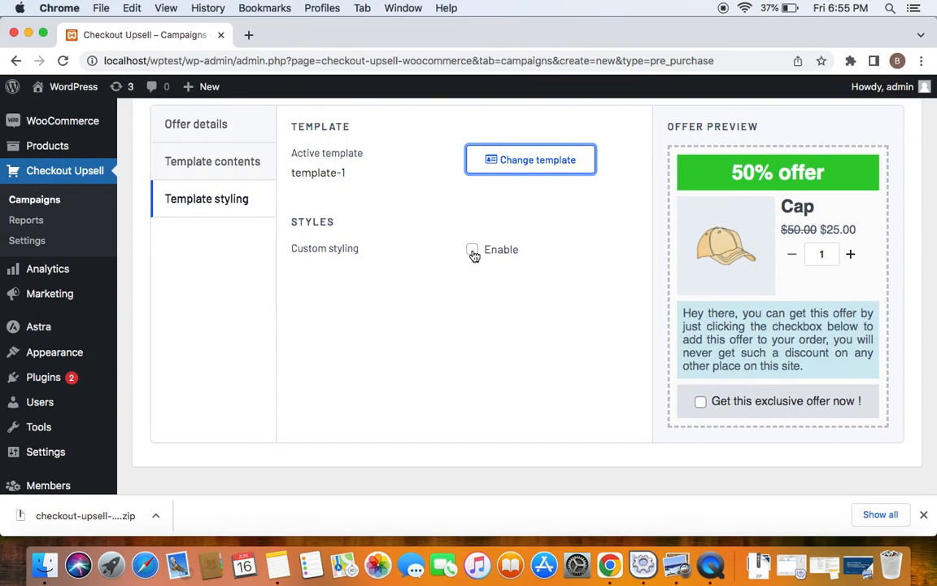
left_click(473, 250)
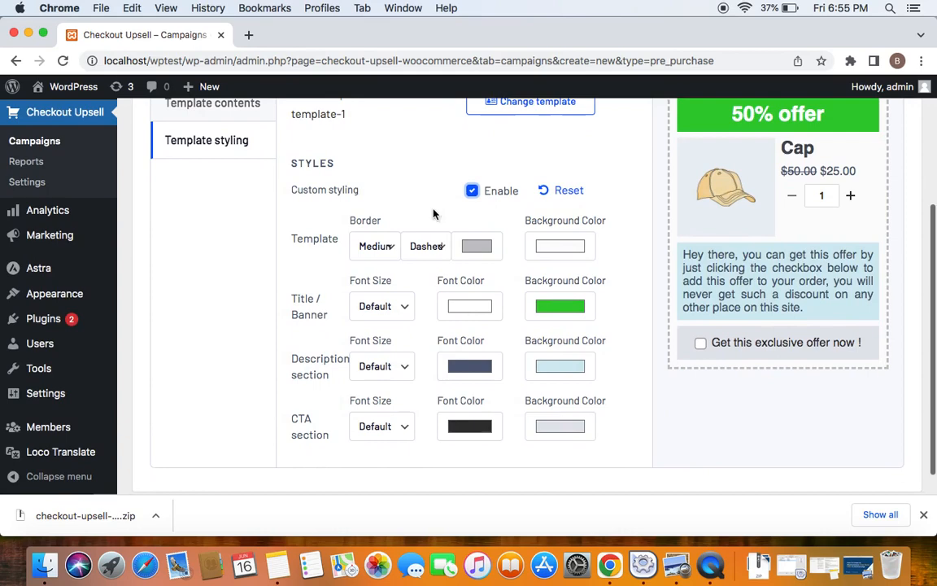
mouse_move(446, 247)
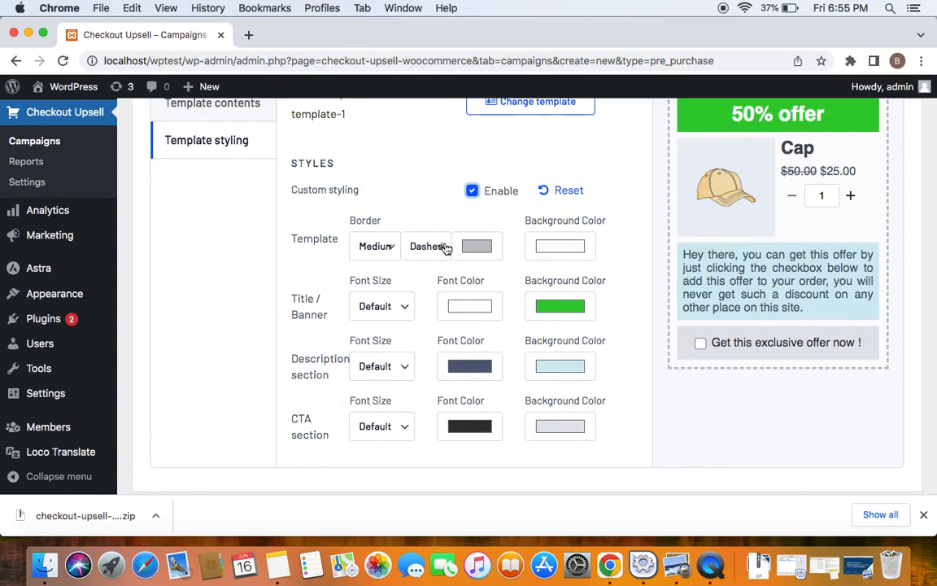
mouse_move(383, 307)
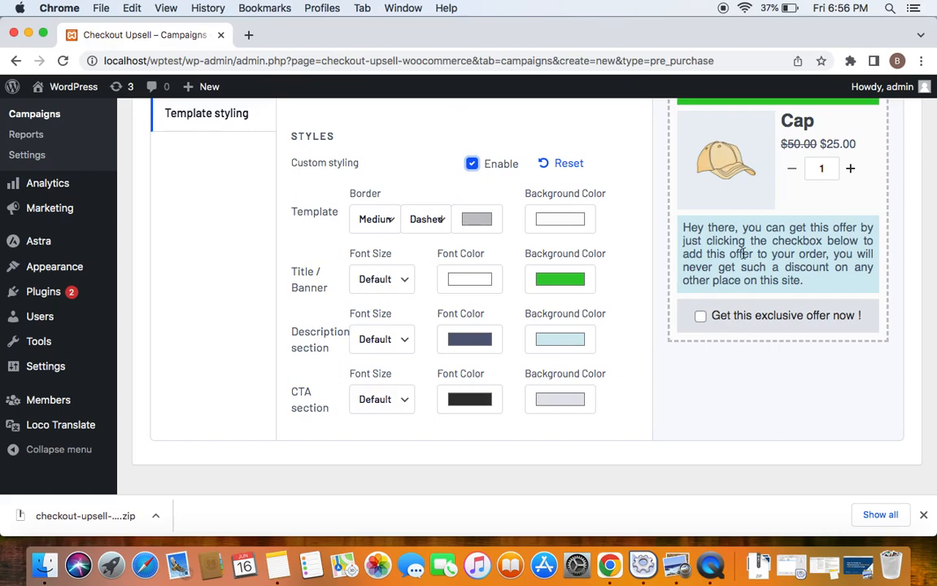
scroll("up", 3)
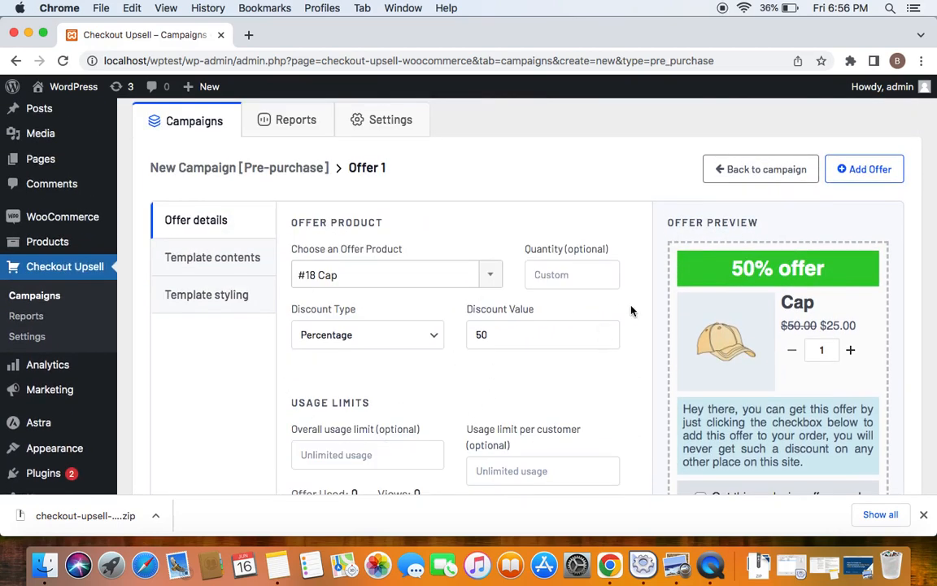
left_click(760, 169)
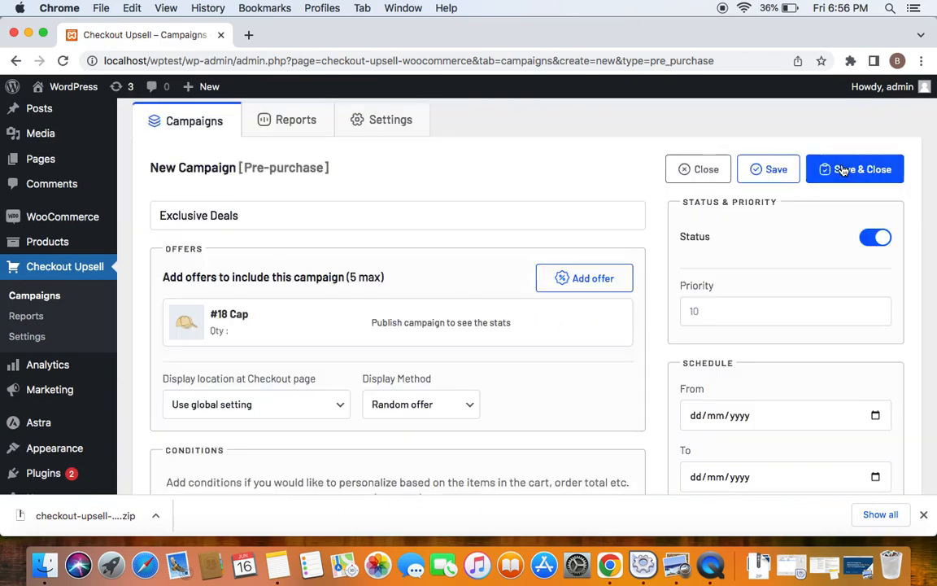
mouse_move(583, 322)
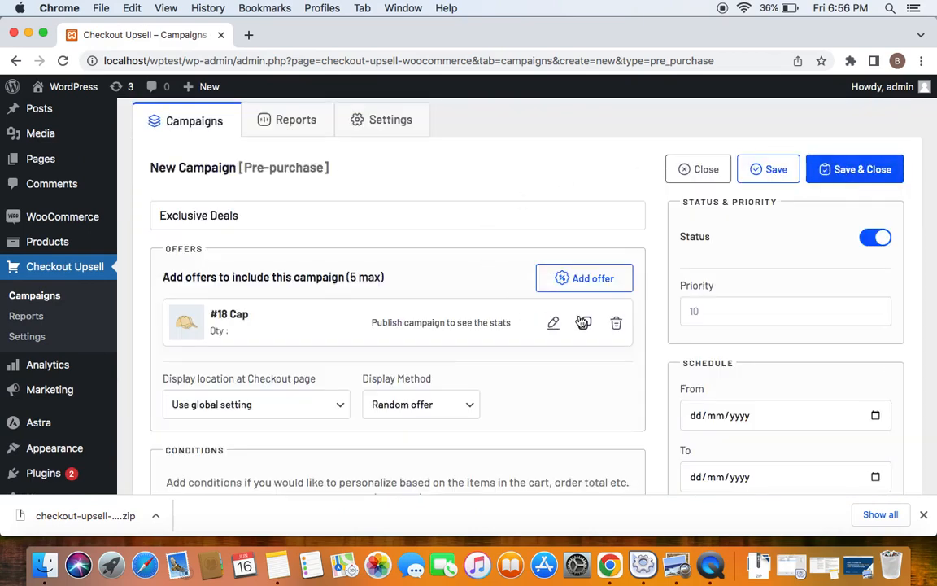
scroll("down", 3)
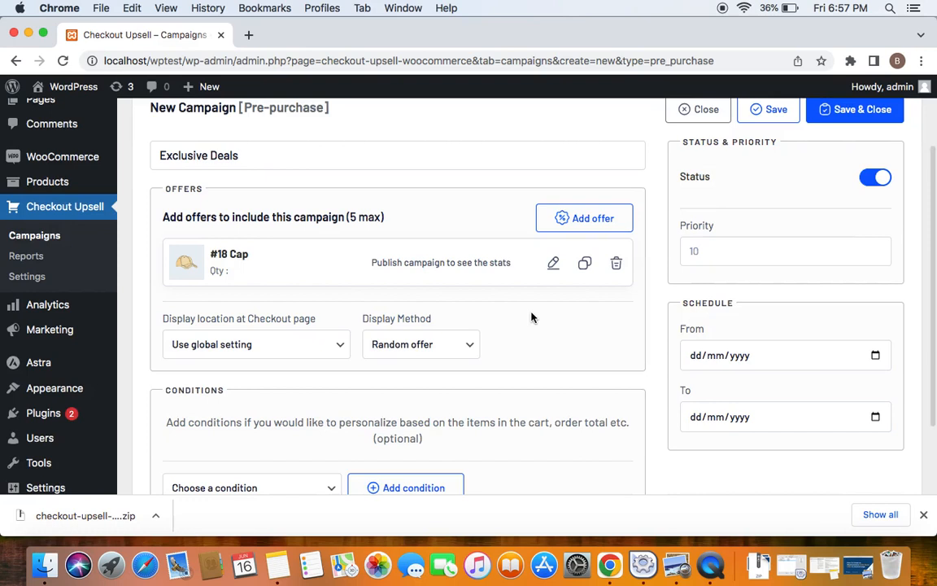
mouse_move(299, 272)
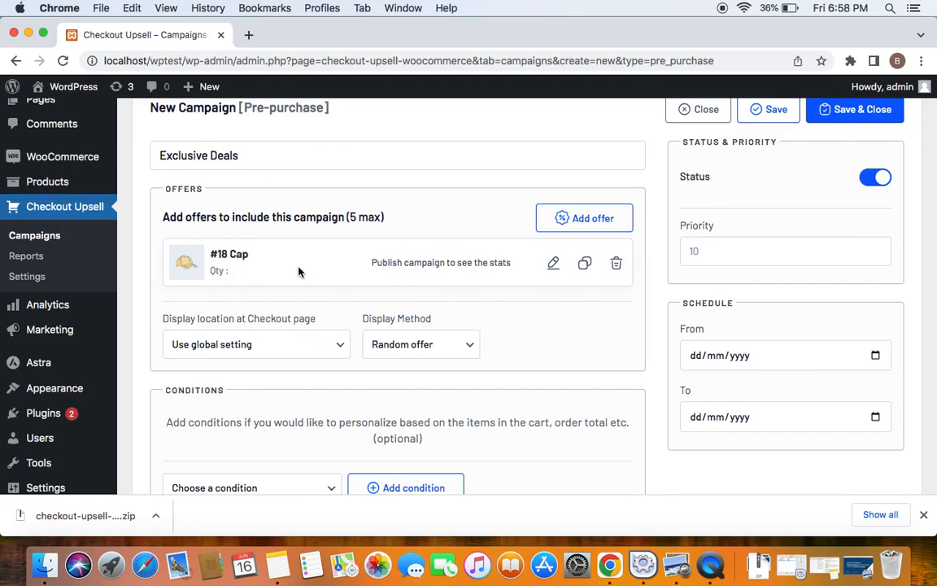
mouse_move(413, 238)
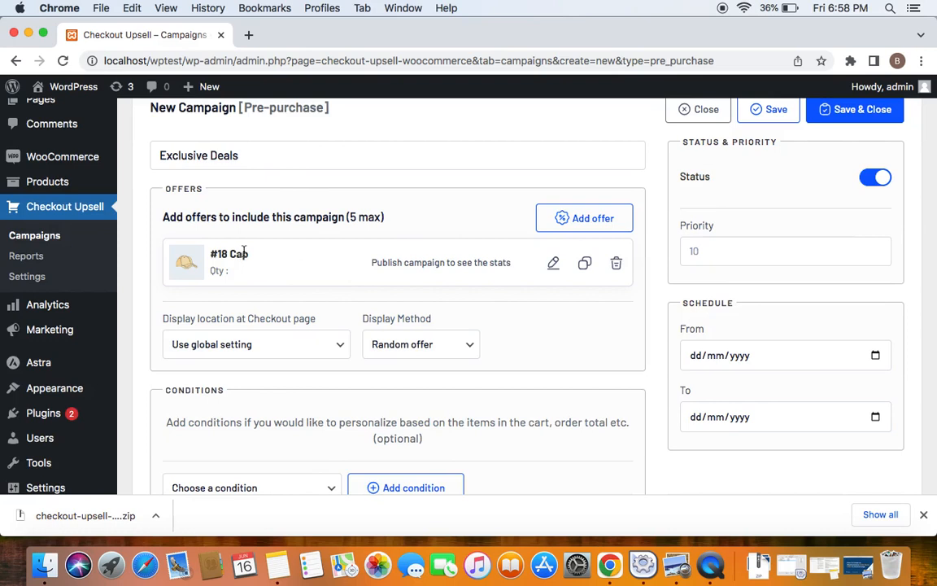
mouse_move(312, 262)
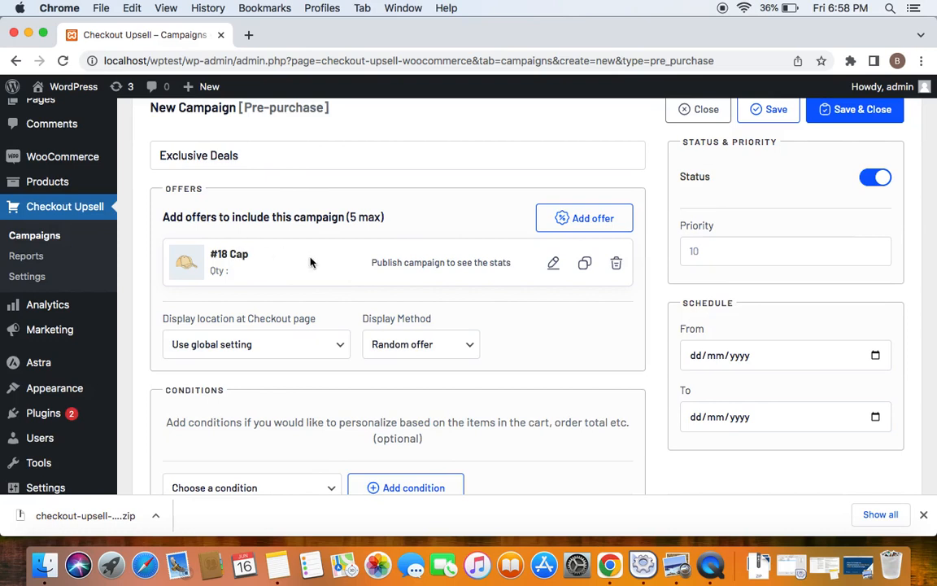
mouse_move(336, 263)
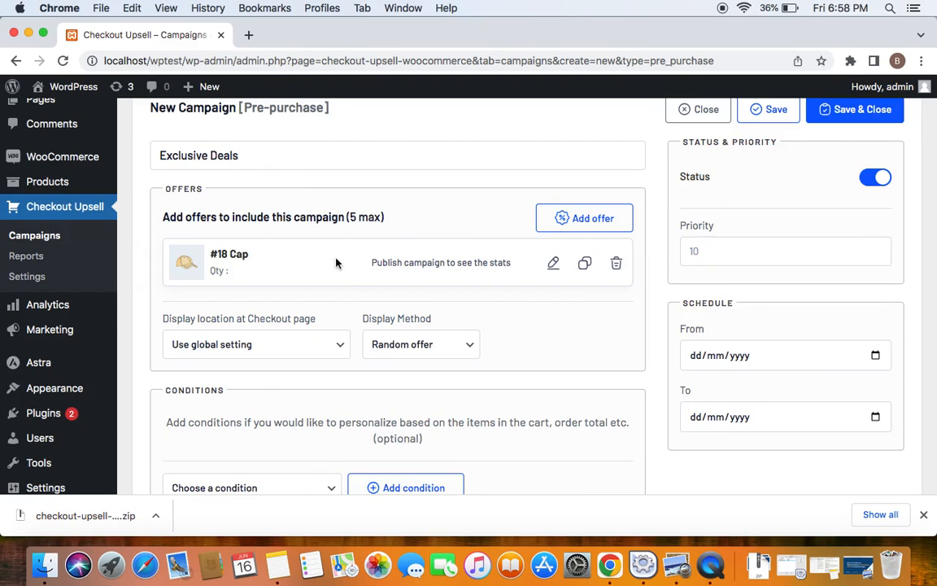
mouse_move(317, 301)
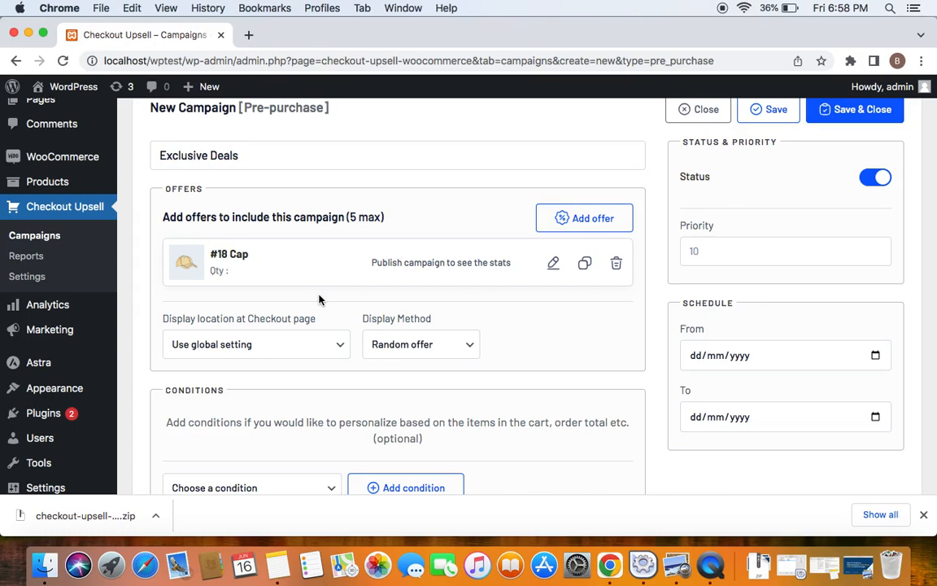
scroll("up", 3)
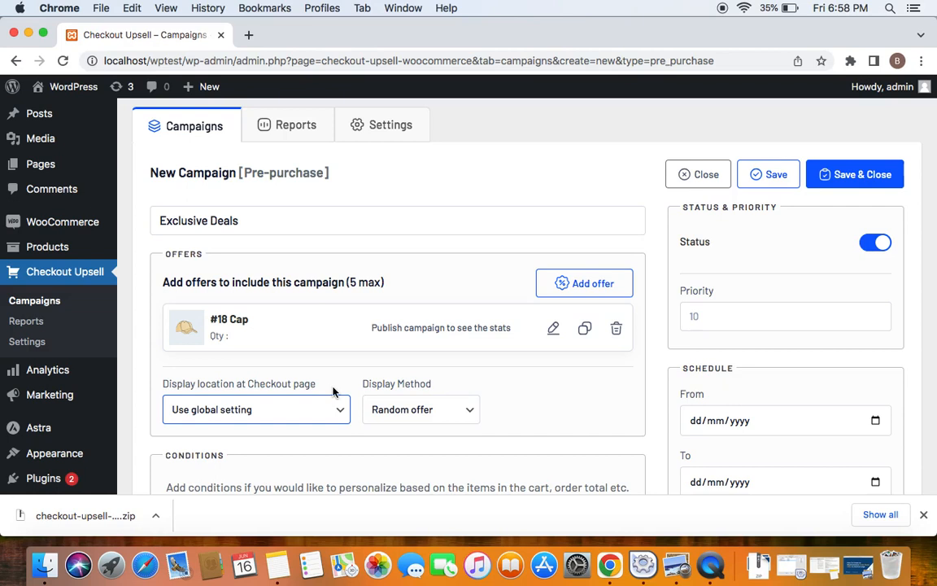
mouse_move(305, 393)
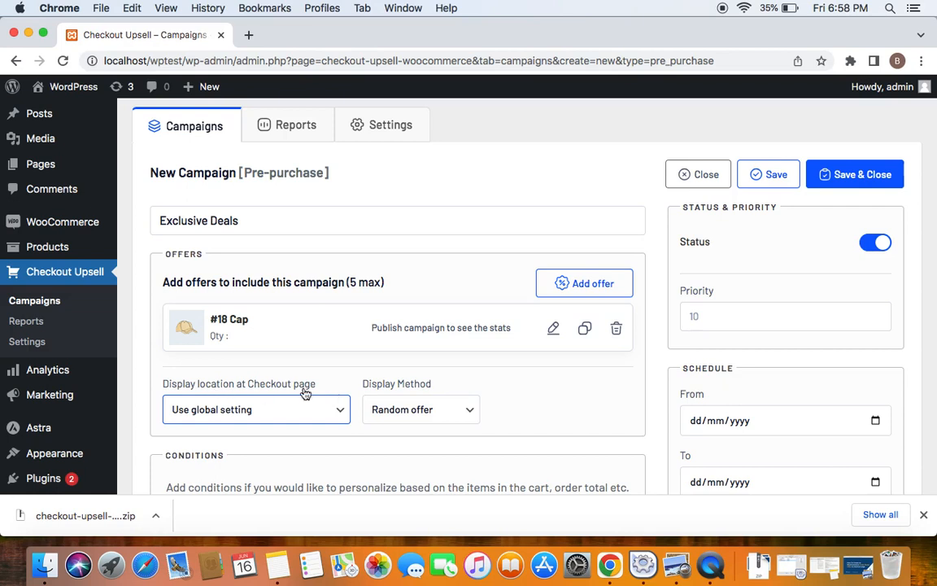
left_click(257, 409)
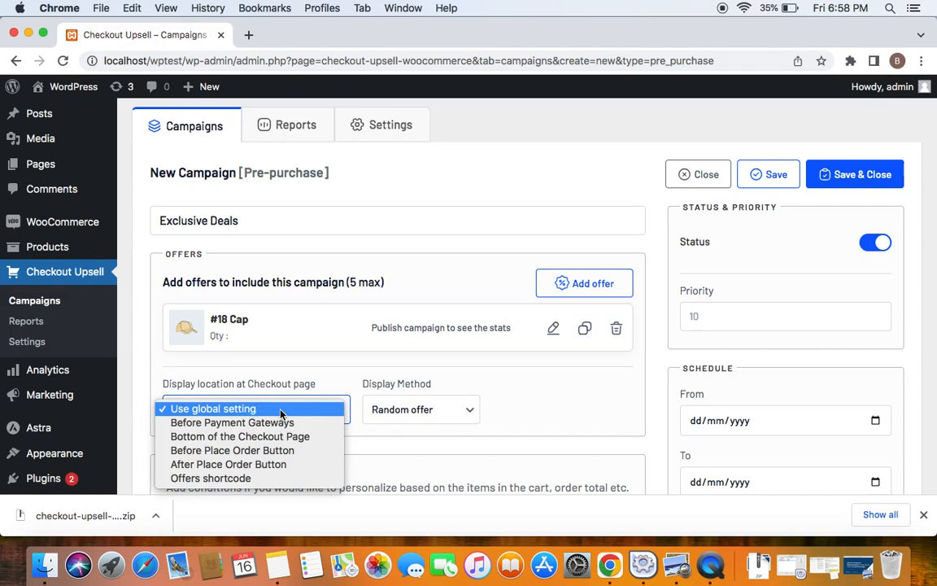
mouse_move(232, 422)
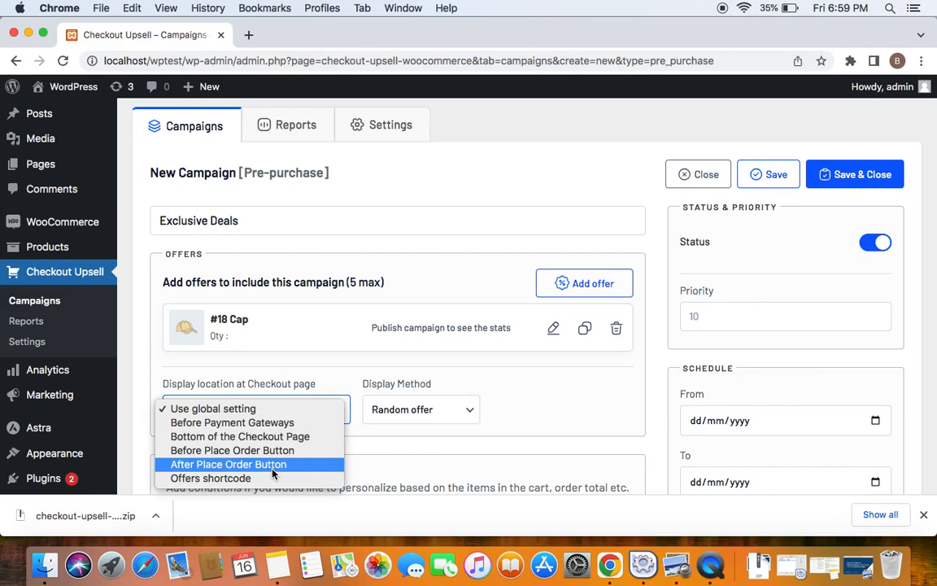
mouse_move(303, 400)
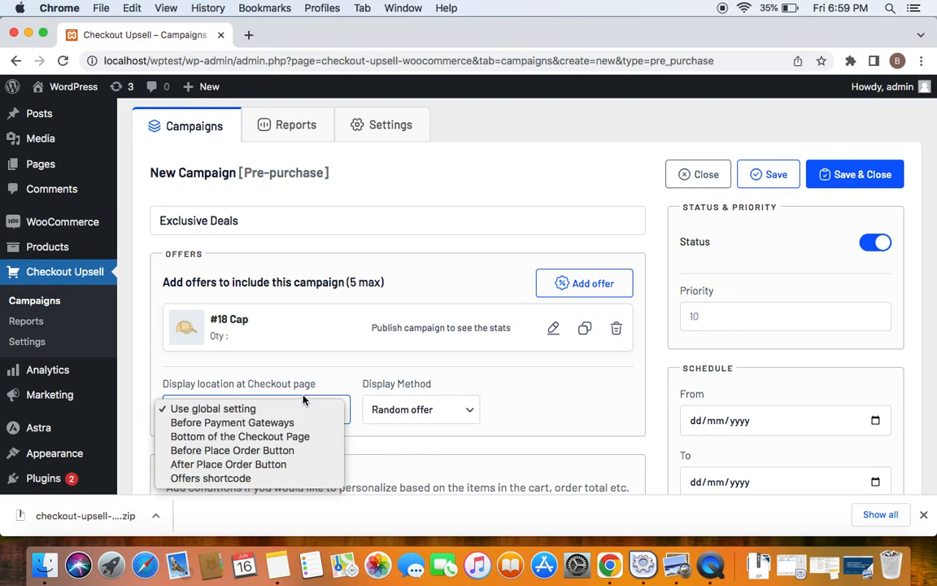
left_click(212, 408)
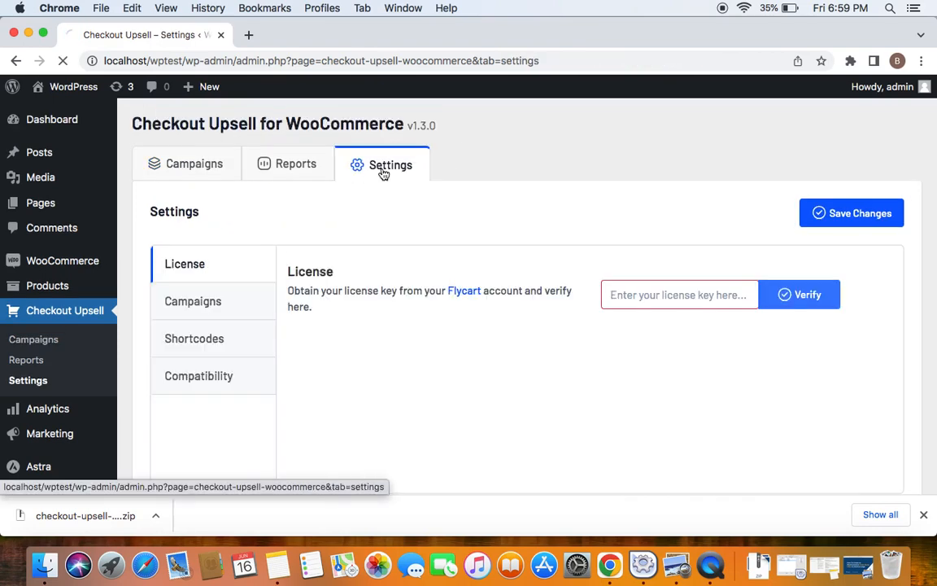
mouse_move(193, 301)
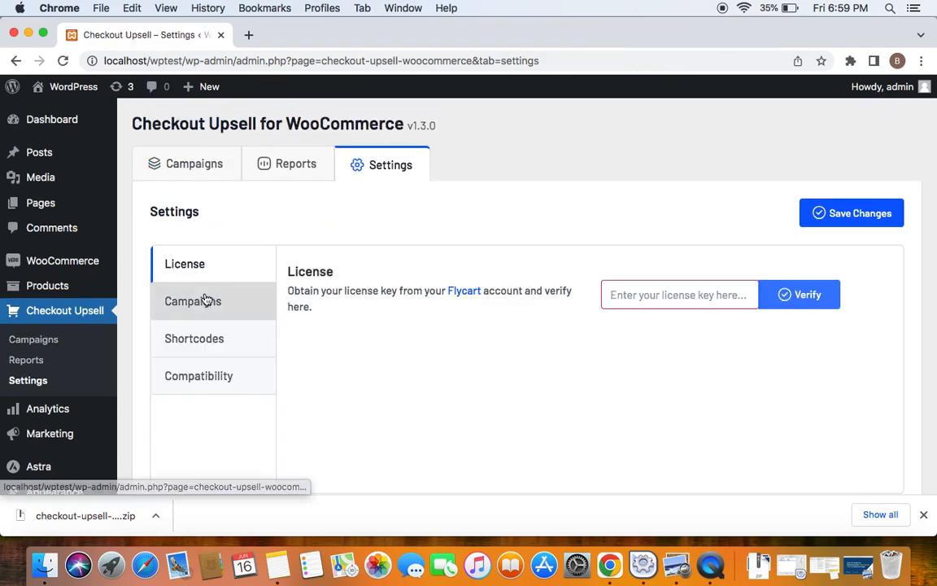
Open Settings > Campaigns and view the Pre-purchase display location section
left_click(193, 301)
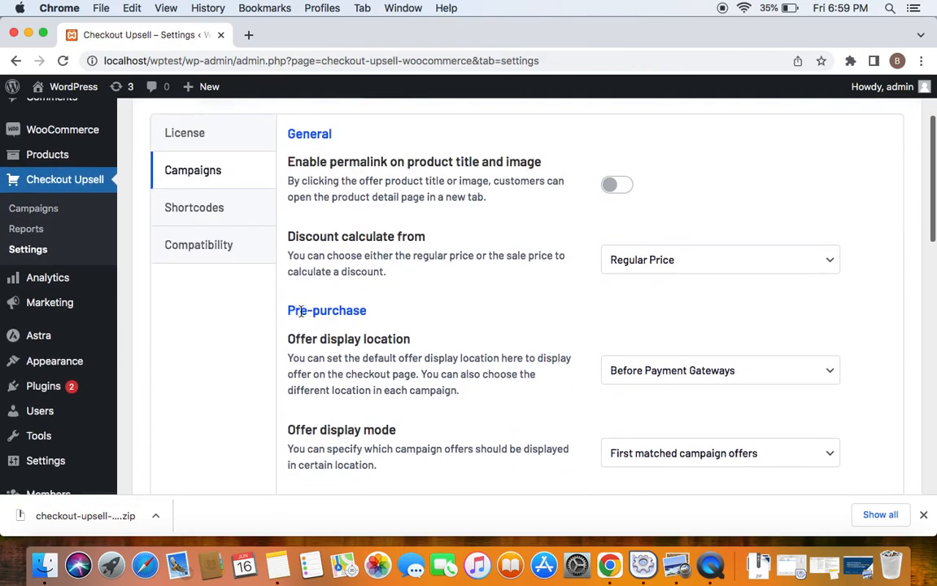
scroll("down", 3)
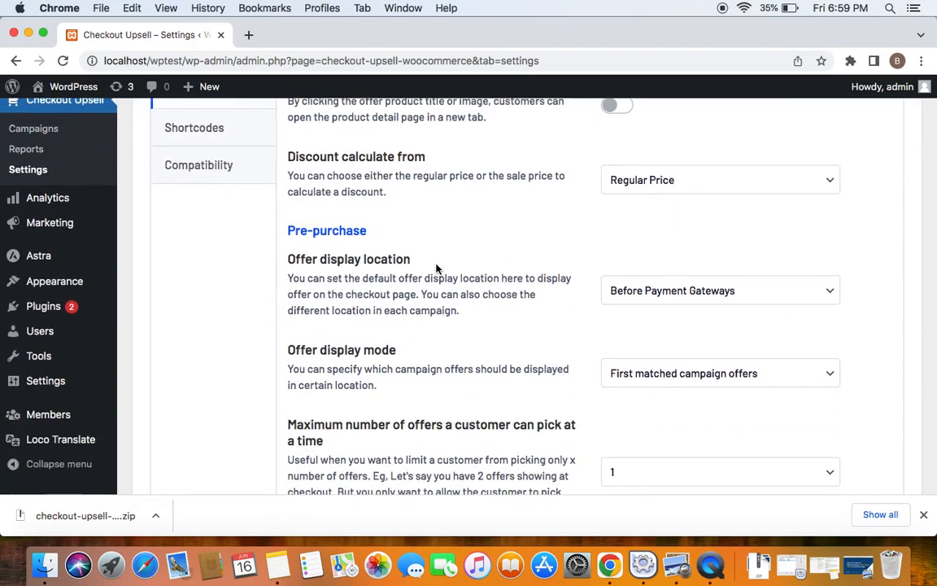
mouse_move(691, 293)
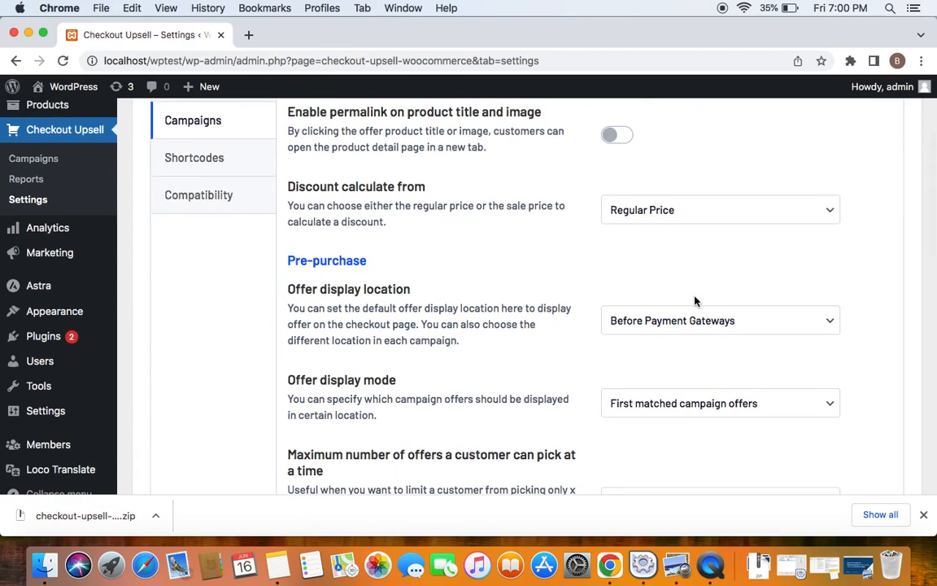
scroll("up", 3)
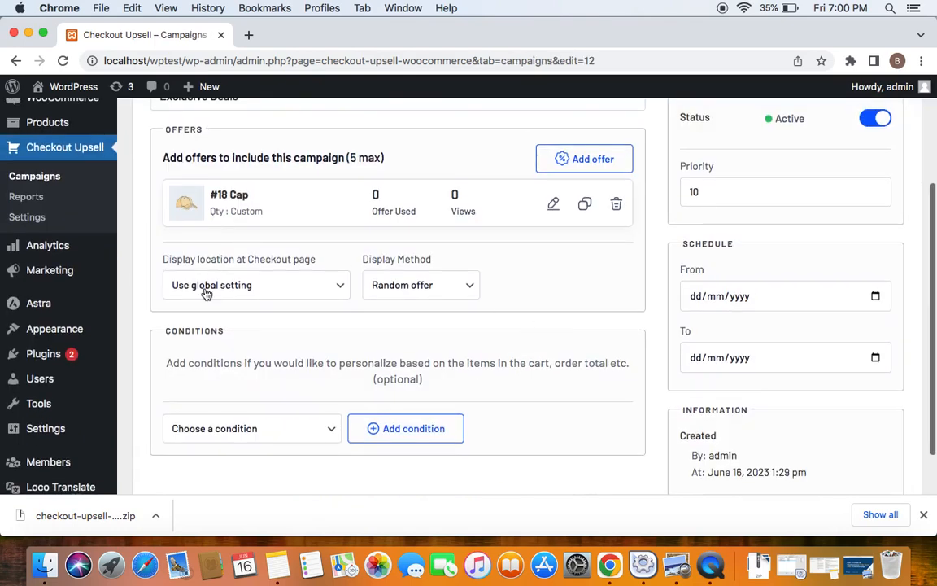
mouse_move(290, 294)
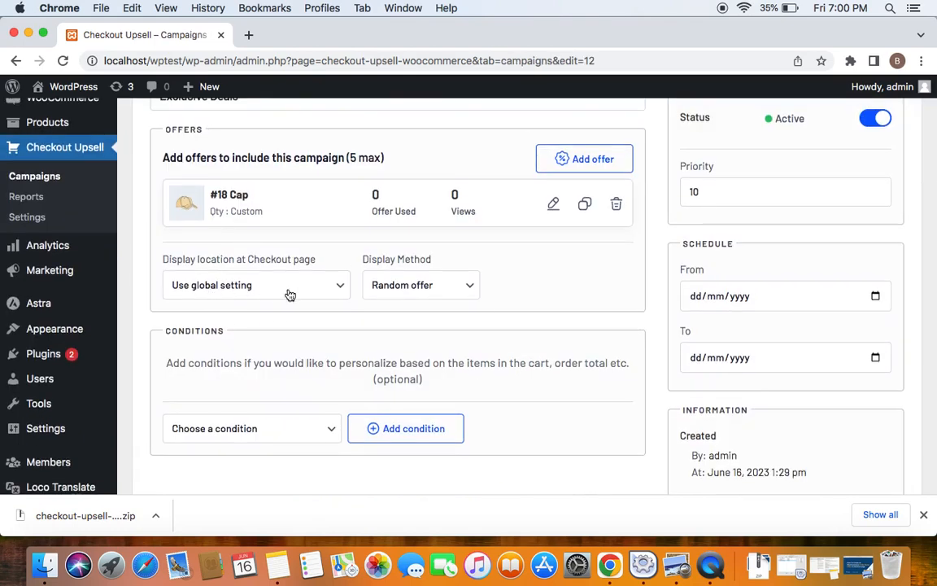
mouse_move(402, 282)
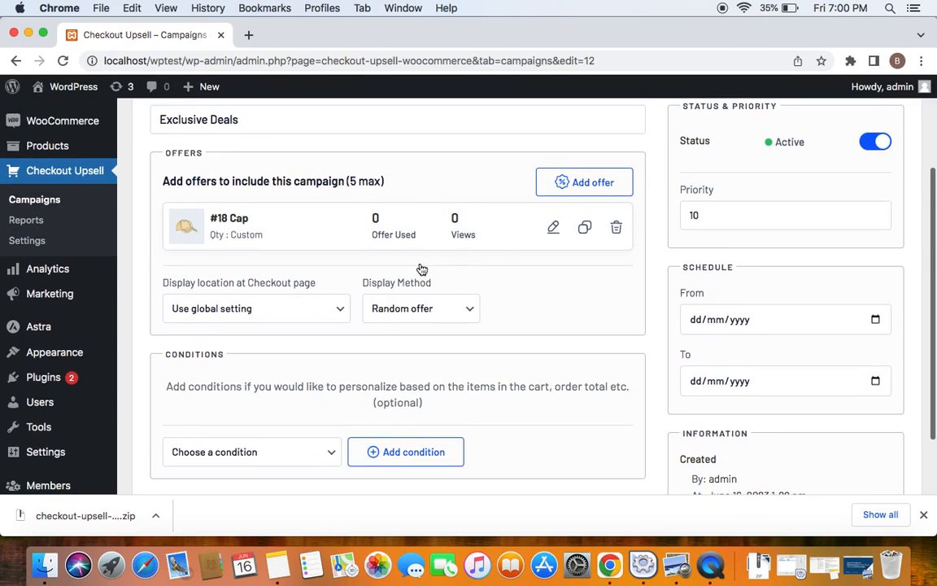
mouse_move(457, 272)
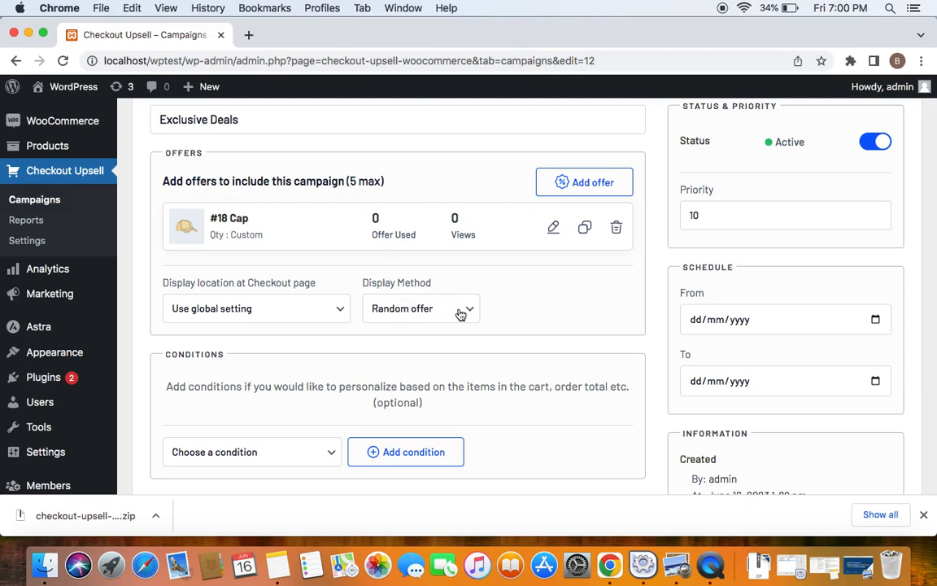
mouse_move(457, 299)
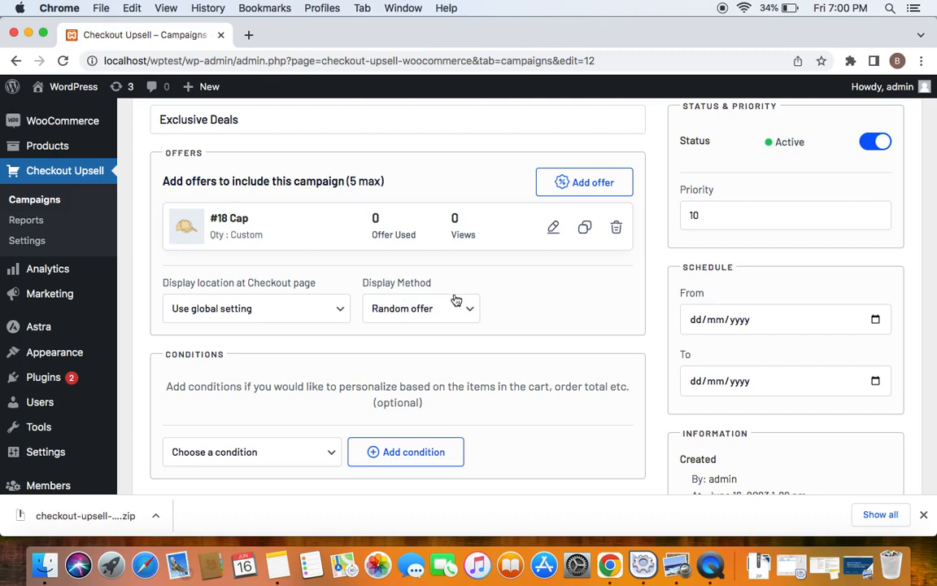
left_click(421, 307)
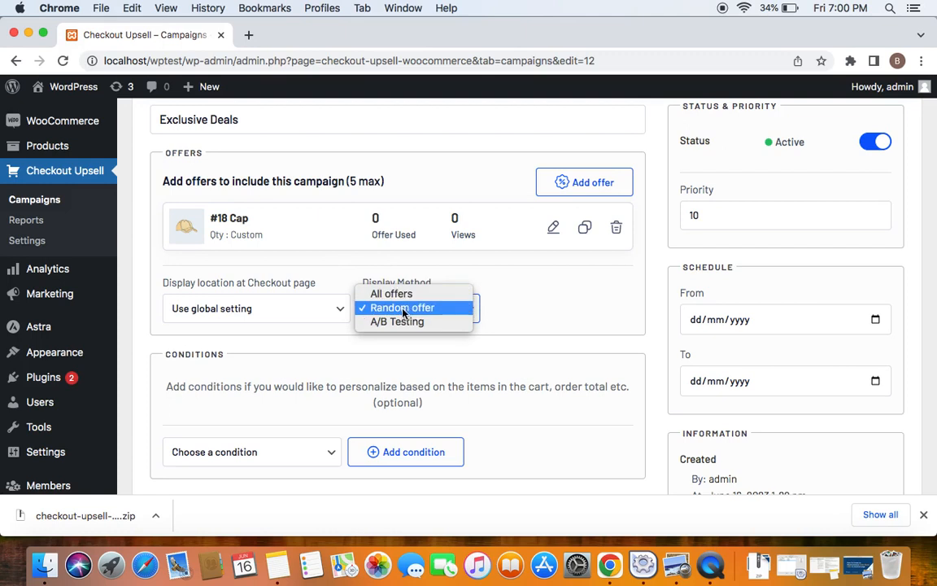
mouse_move(442, 316)
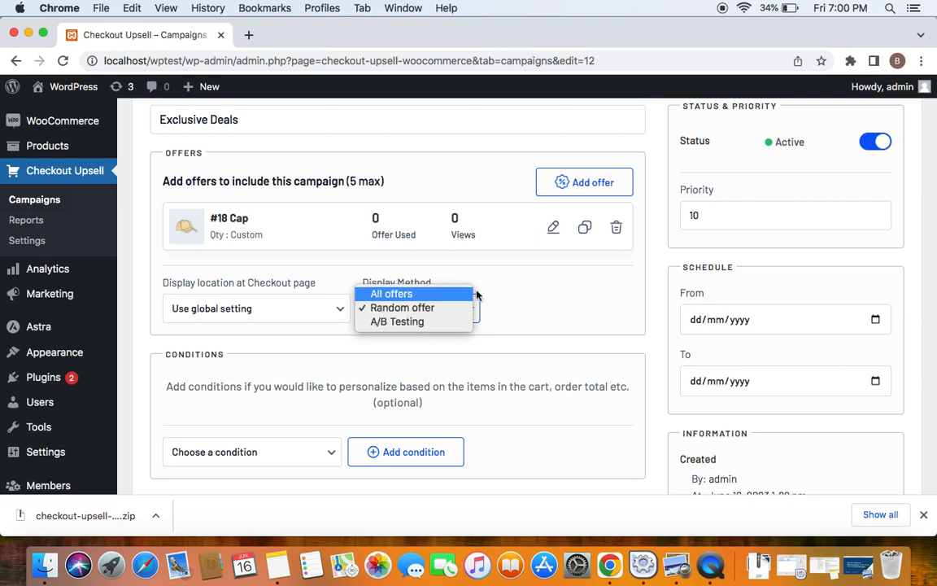
left_click(402, 307)
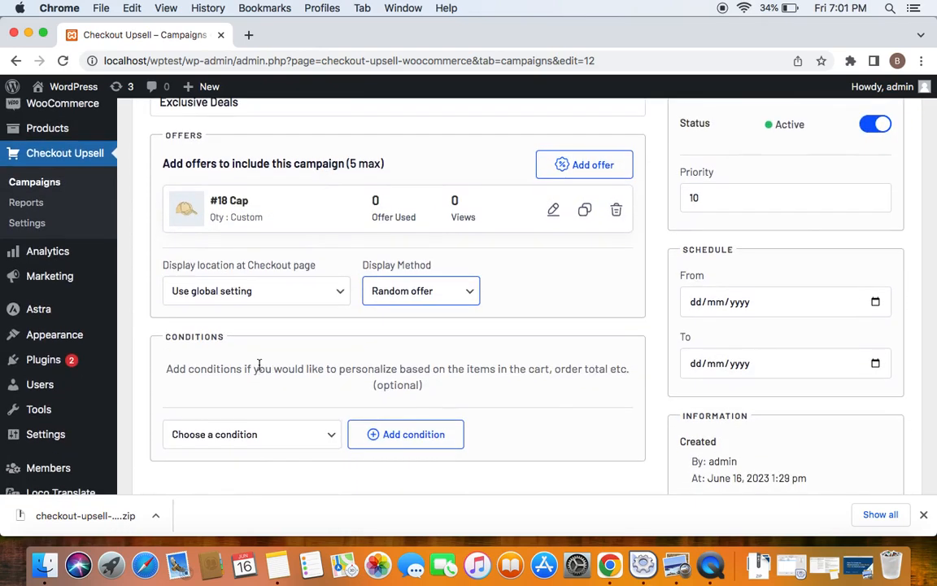
mouse_move(294, 388)
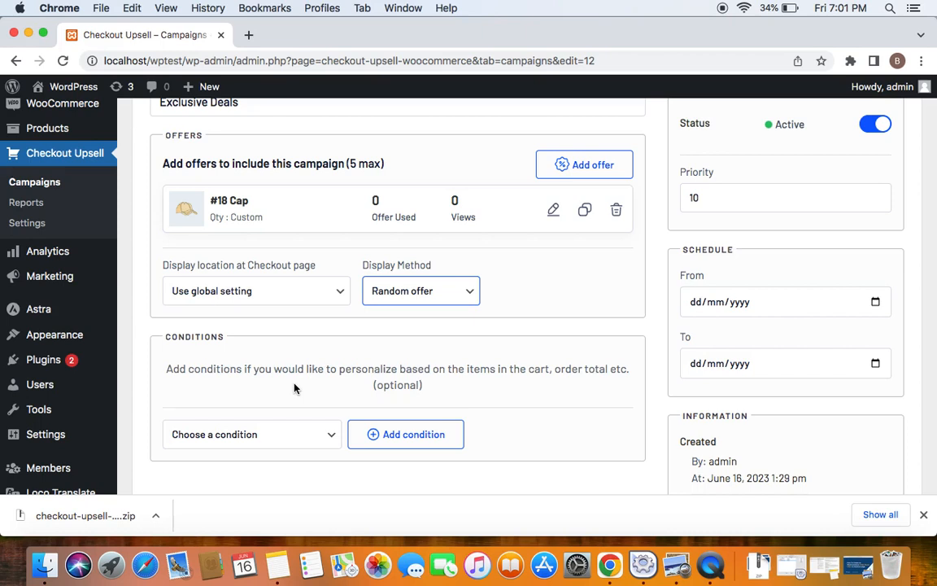
mouse_move(241, 213)
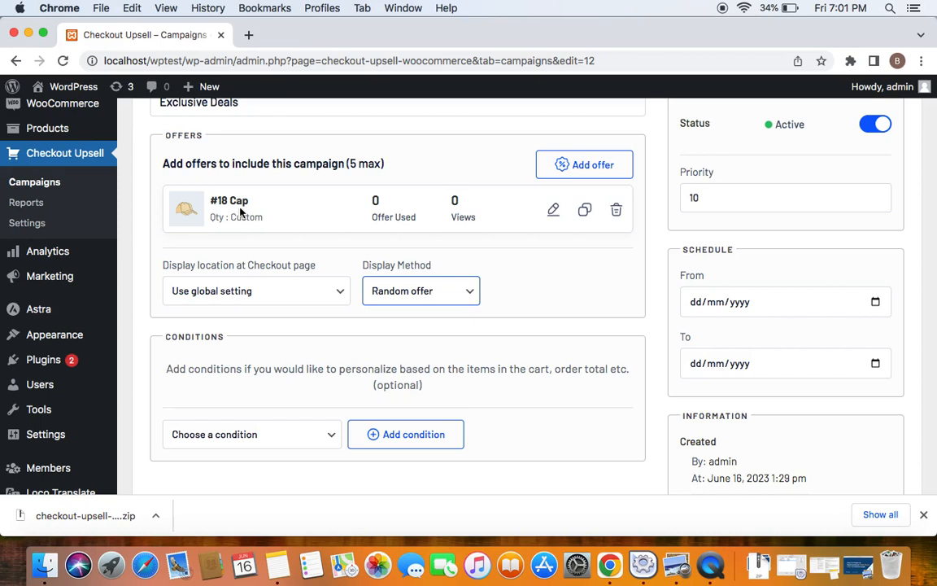
mouse_move(264, 409)
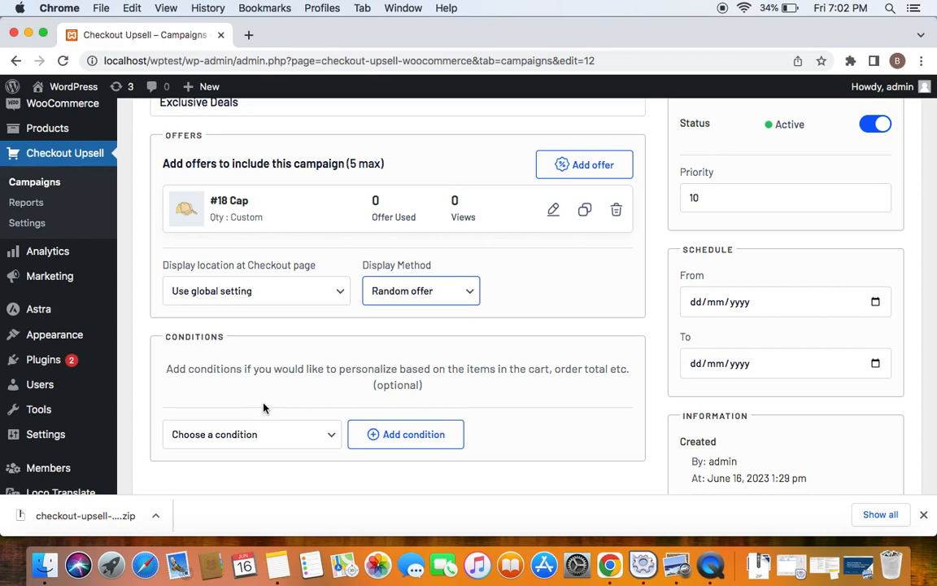
mouse_move(223, 431)
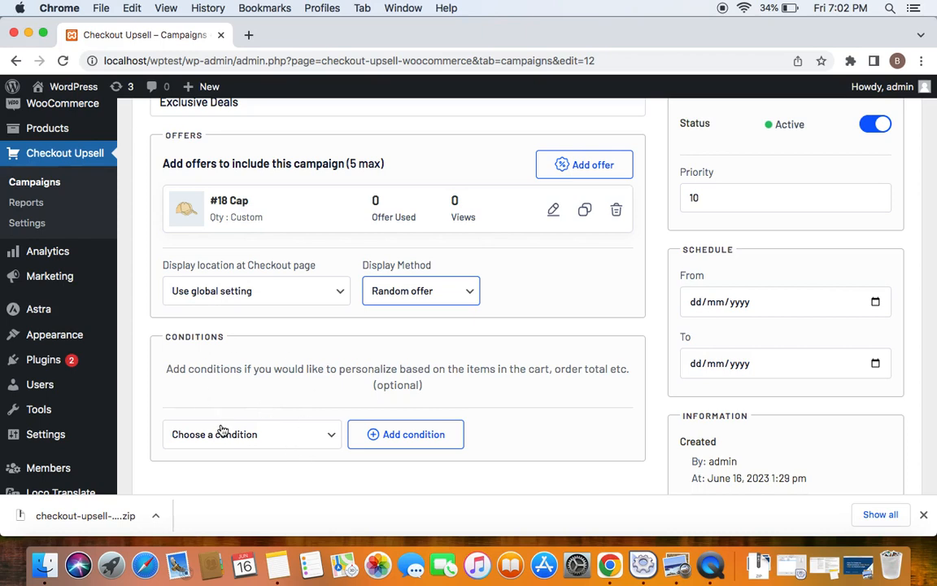
Add an 'In list' cart-categories condition requiring Clothing -> Tshirts
left_click(252, 434)
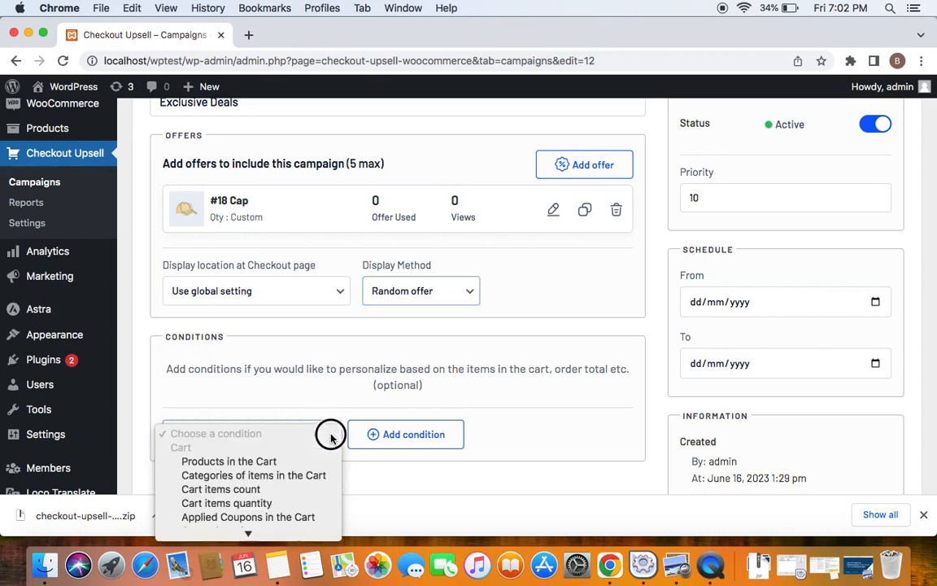
mouse_move(324, 437)
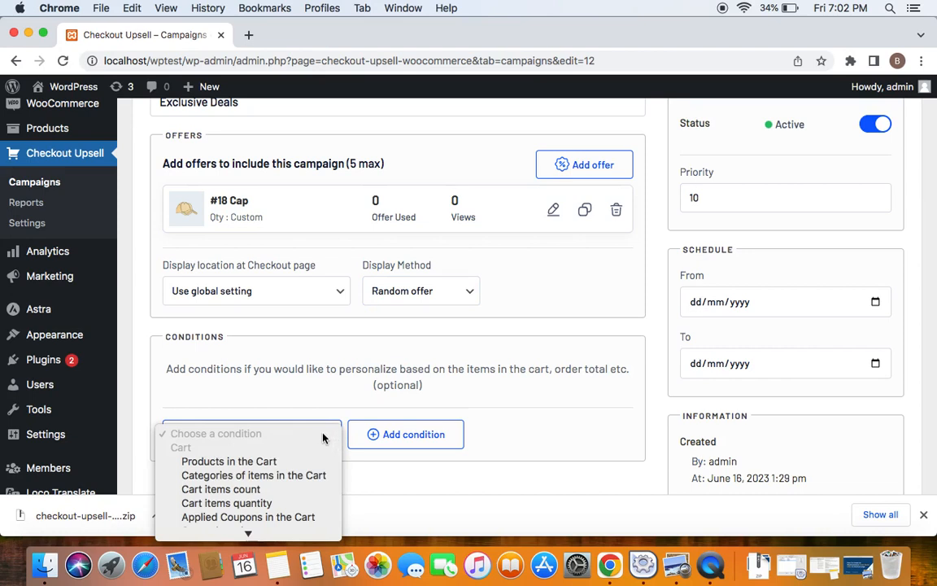
left_click(253, 475)
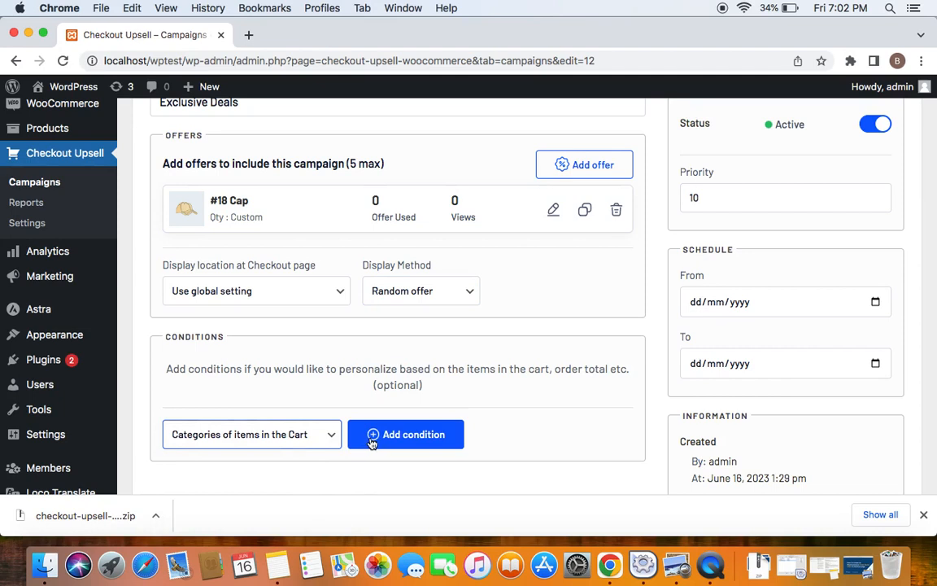
mouse_move(397, 441)
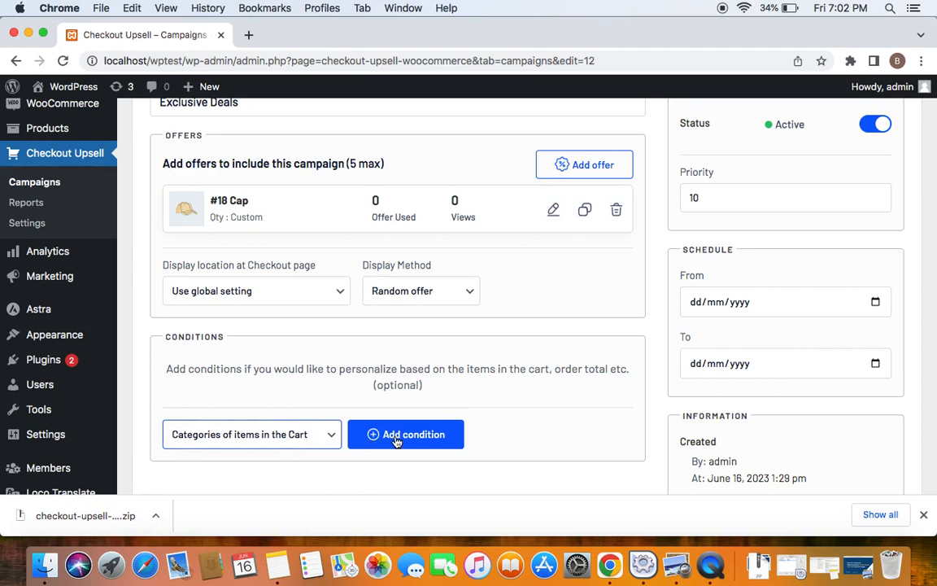
left_click(406, 433)
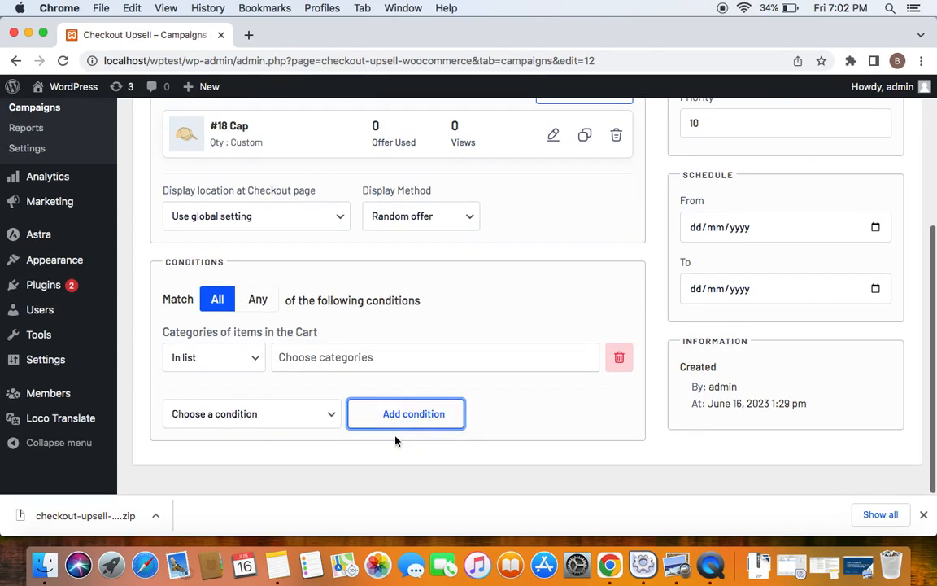
mouse_move(383, 474)
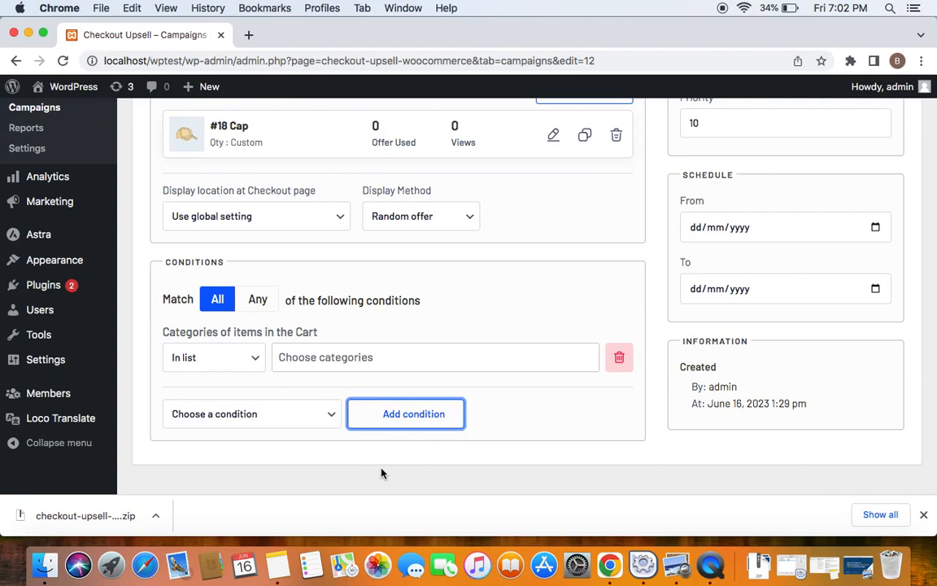
mouse_move(246, 362)
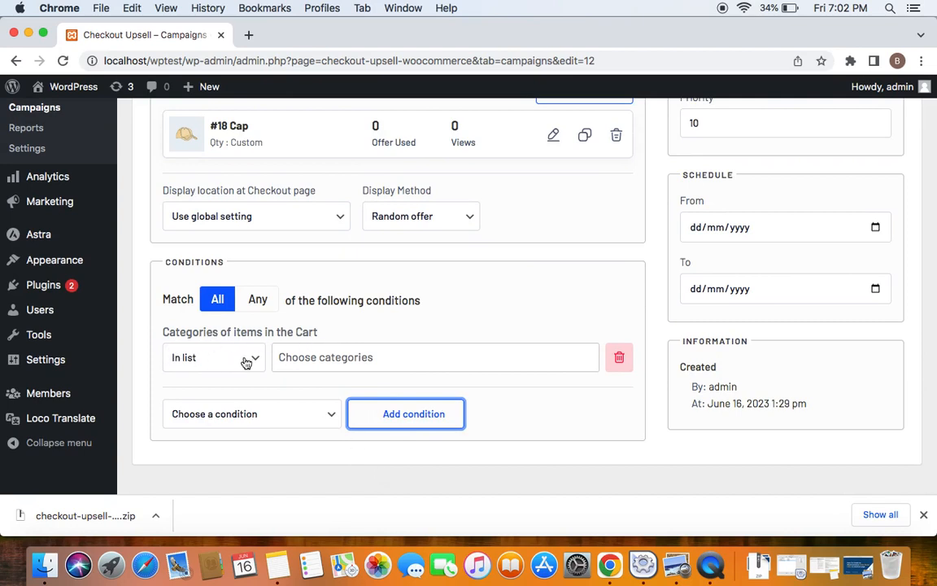
left_click(214, 357)
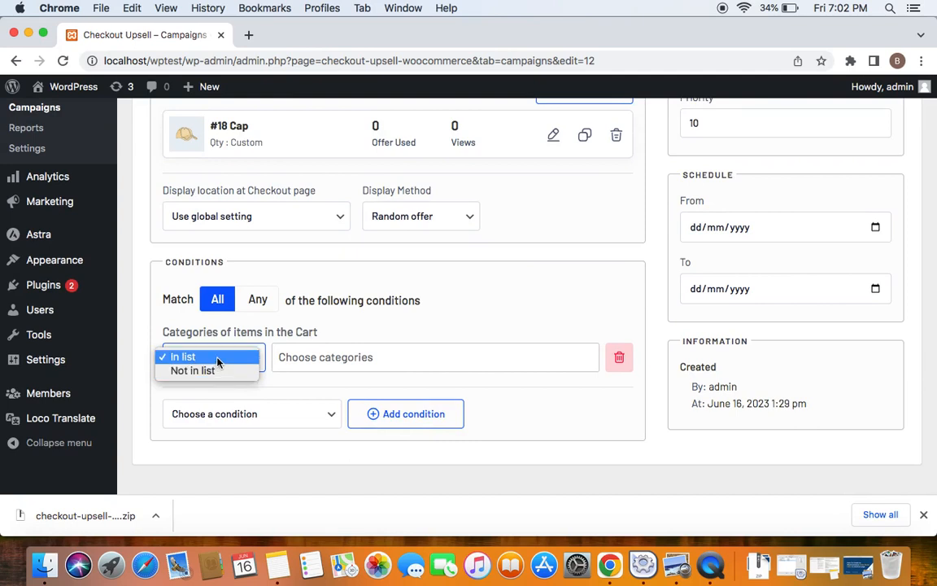
left_click(182, 356)
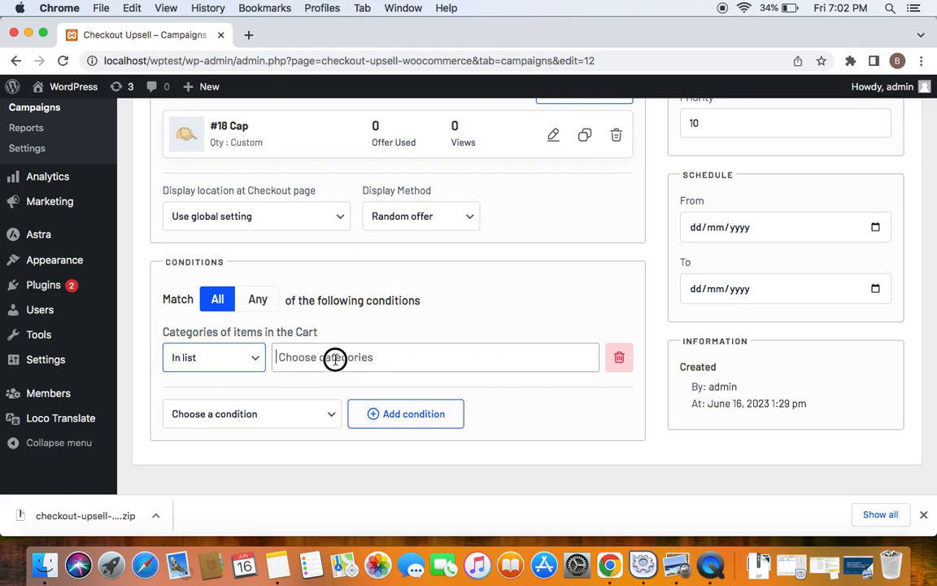
type("rt")
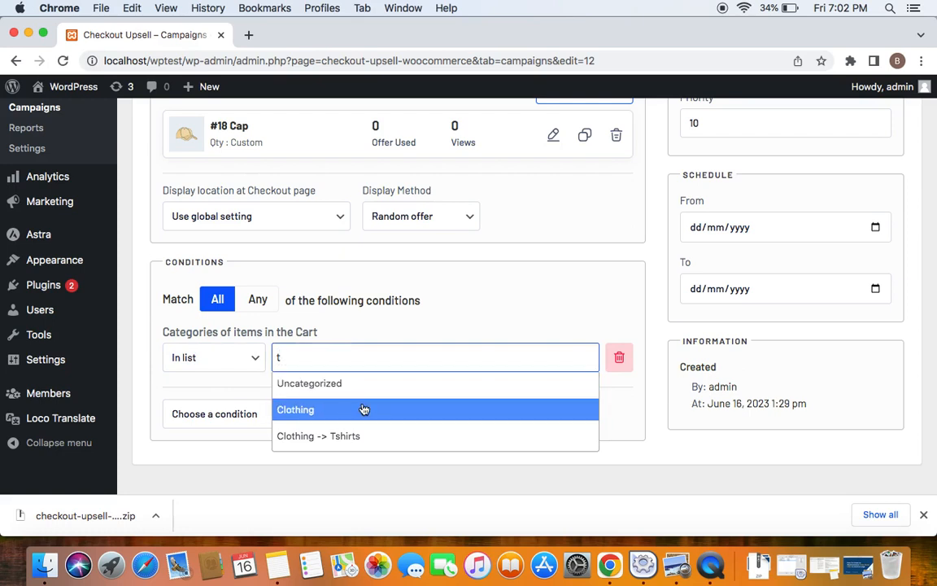
left_click(318, 435)
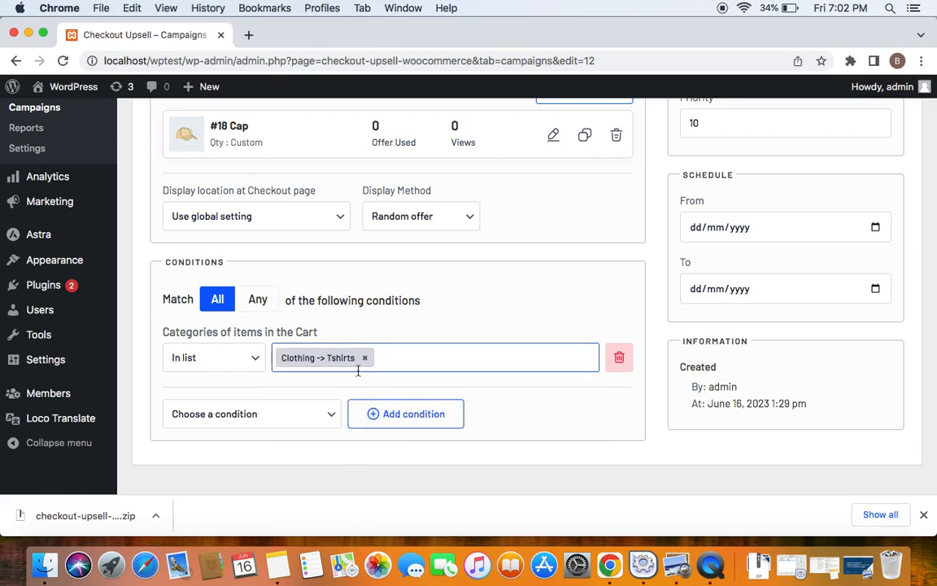
mouse_move(354, 354)
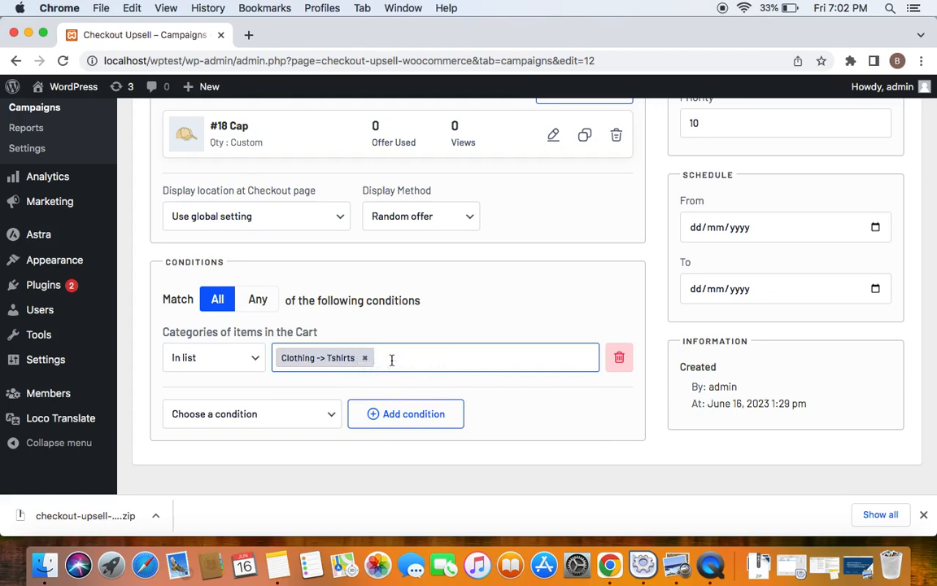
mouse_move(537, 303)
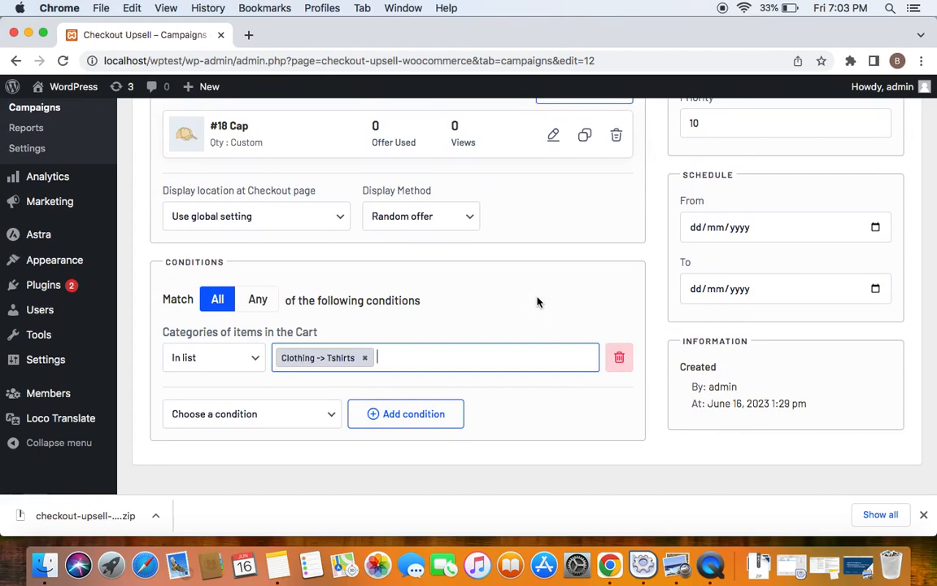
Scroll through the campaign settings to check Active status, priority 10 and blank schedule dates
scroll("up", 3)
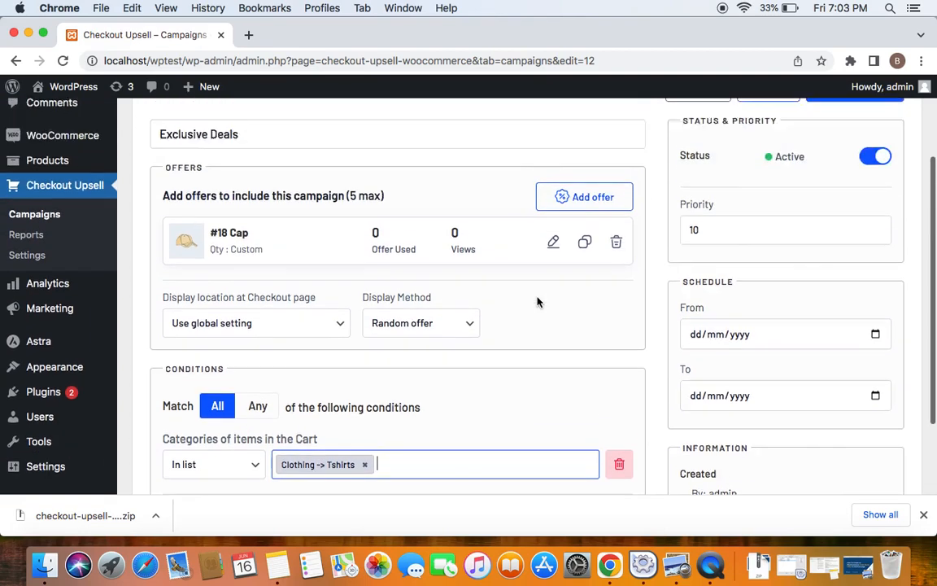
scroll("up", 3)
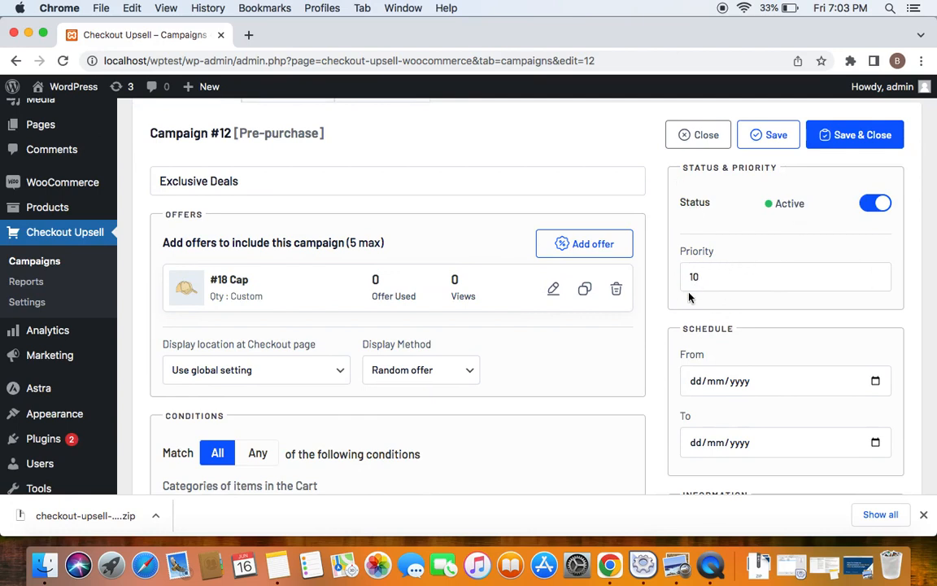
scroll("down", 3)
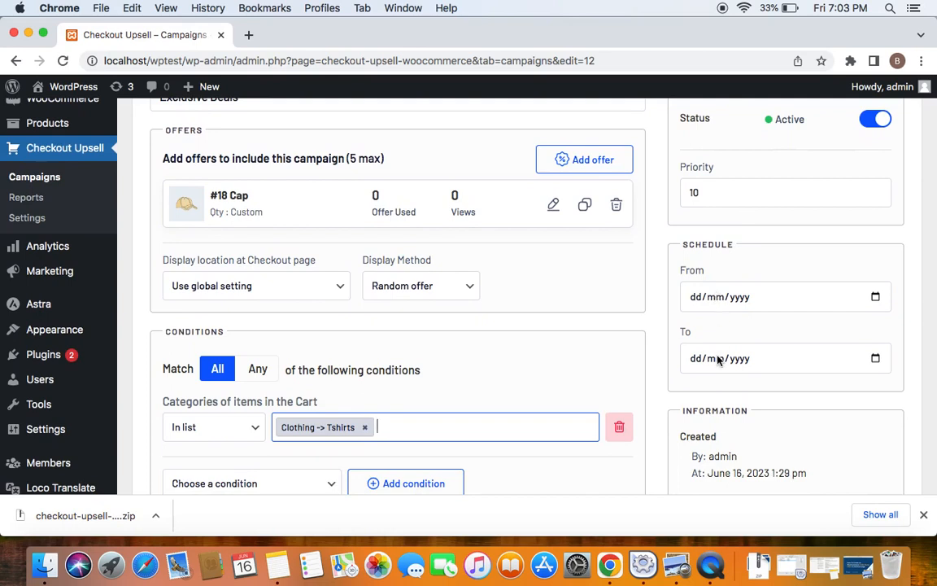
scroll("up", 3)
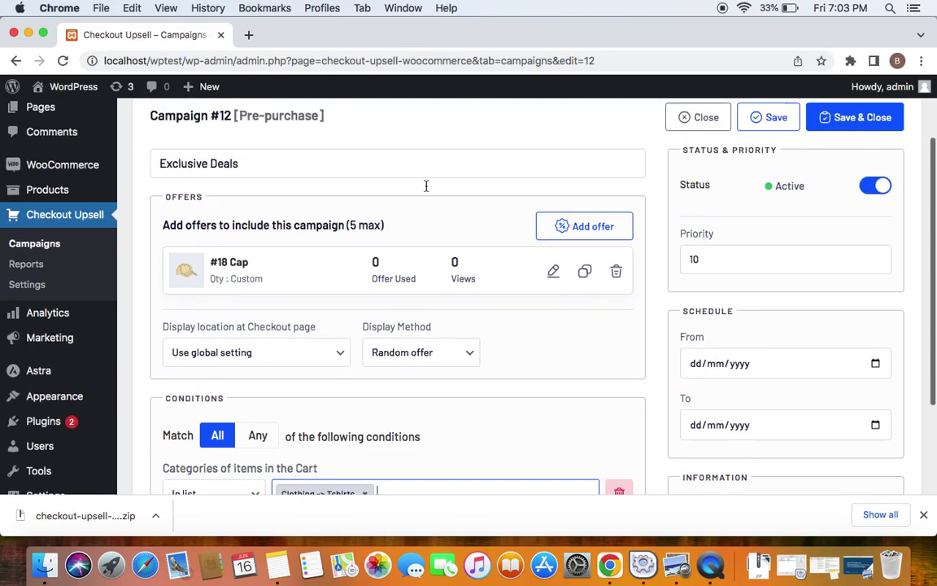
mouse_move(505, 317)
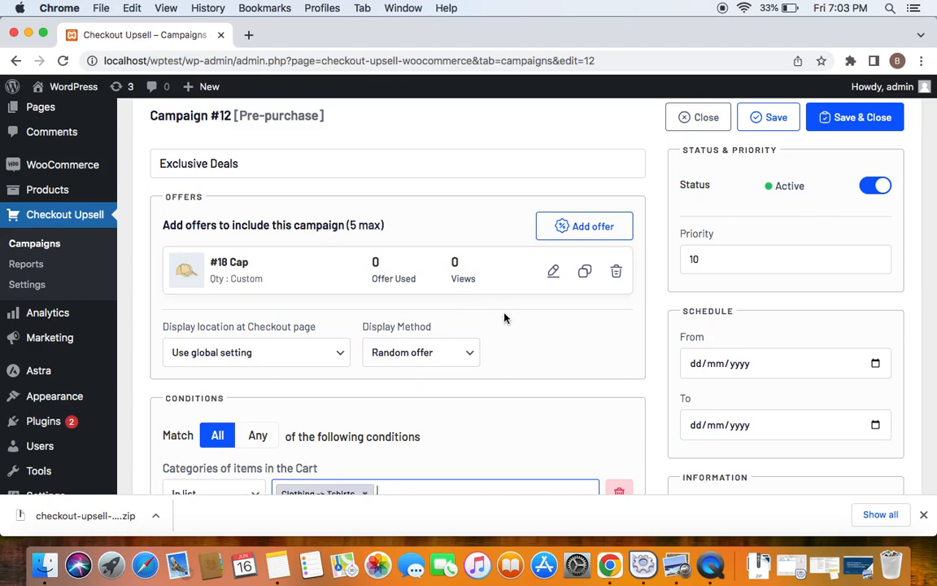
scroll("up", 3)
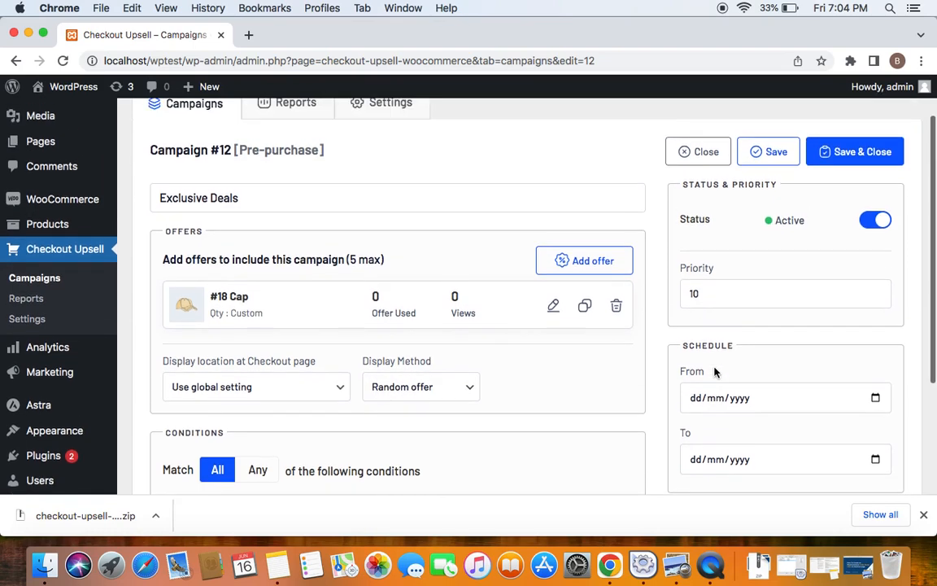
scroll("down", 3)
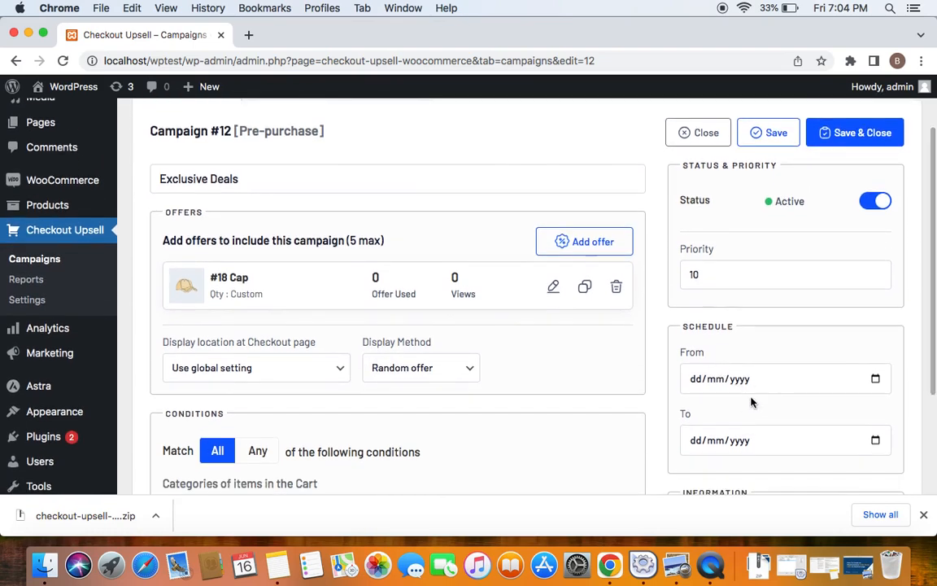
mouse_move(736, 399)
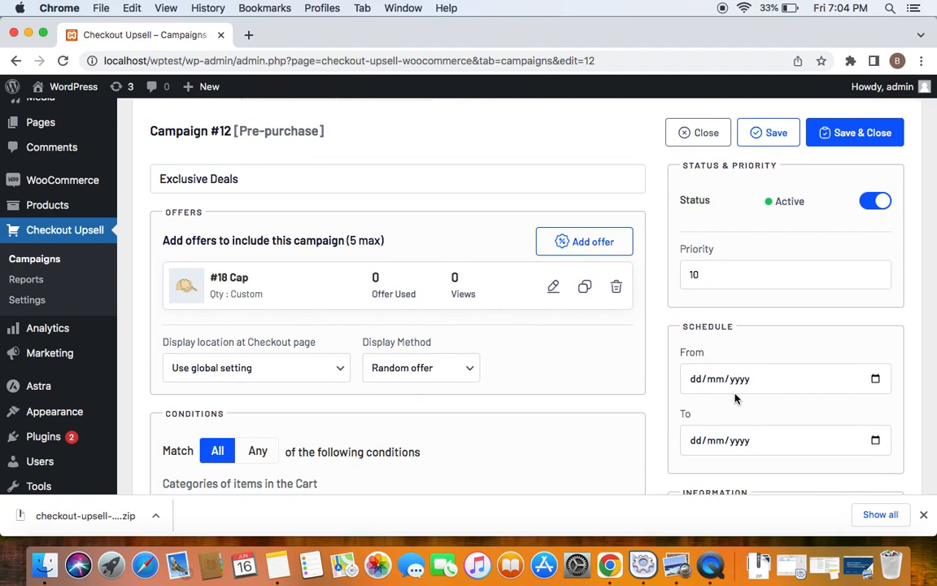
mouse_move(571, 318)
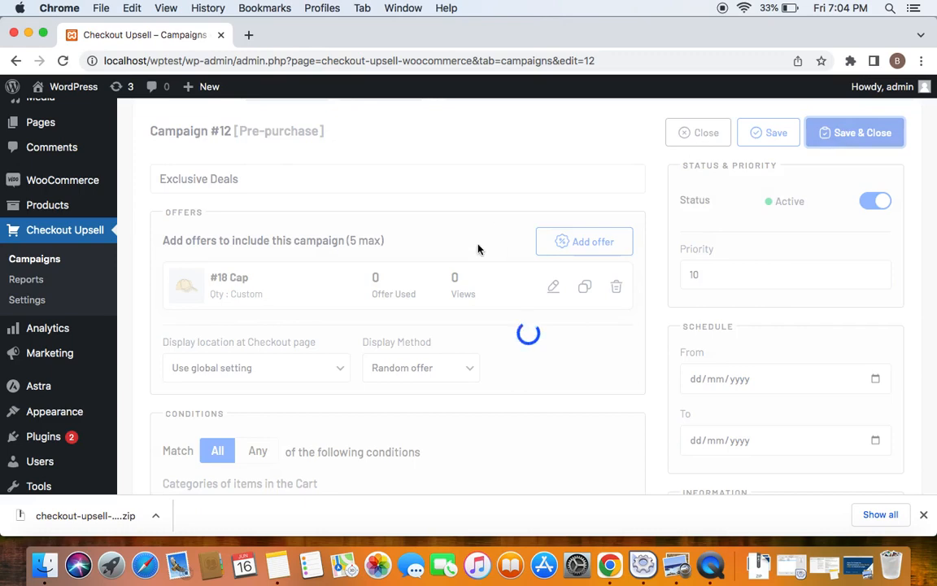
Save & Close the campaign so Exclusive Deals appears as active with priority 10
left_click(774, 133)
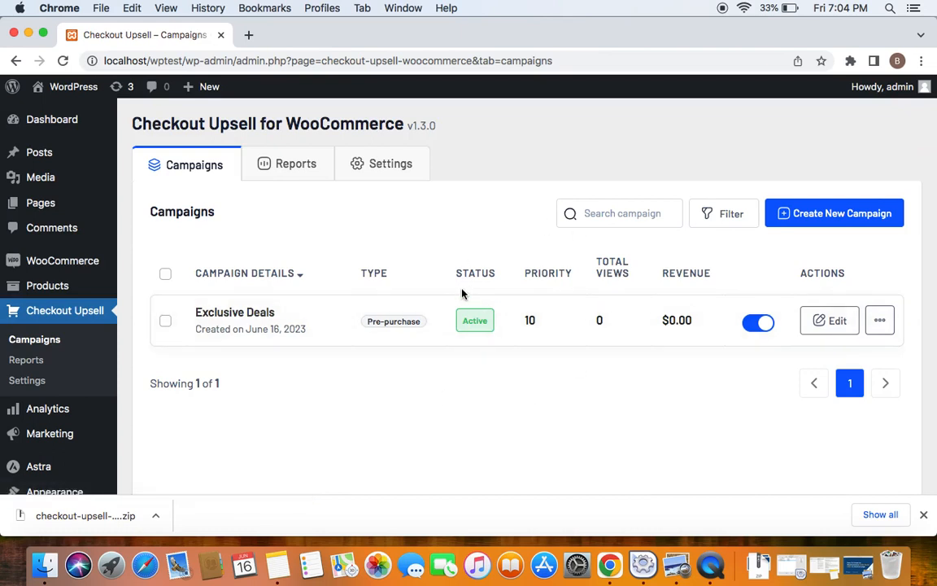
mouse_move(481, 336)
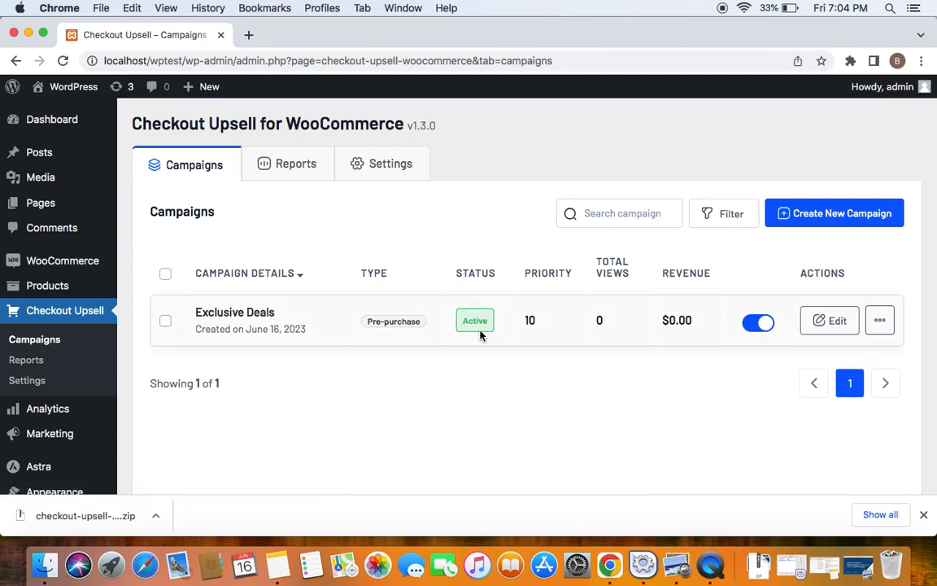
mouse_move(491, 357)
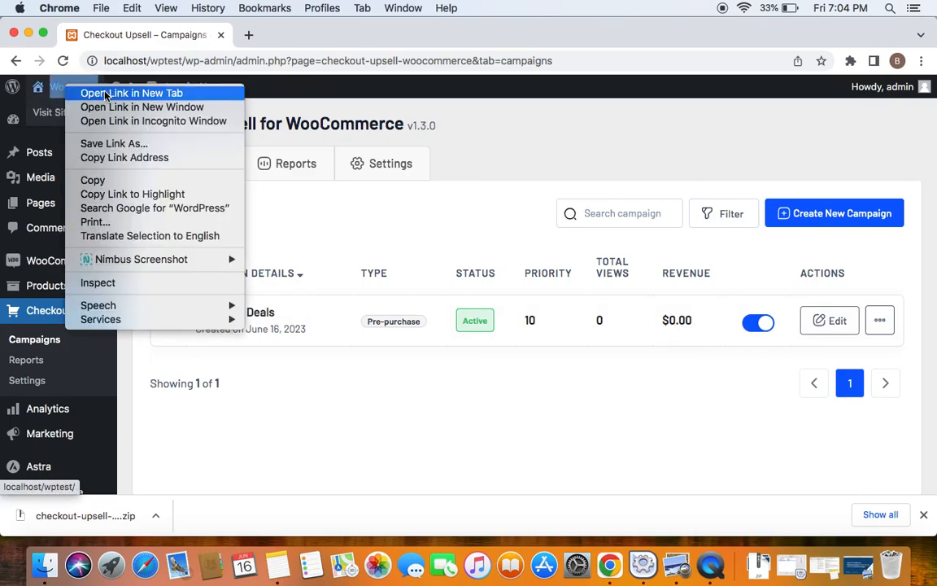
Open the storefront in a new tab and add the Polo from Tshirts to the cart
left_click(132, 92)
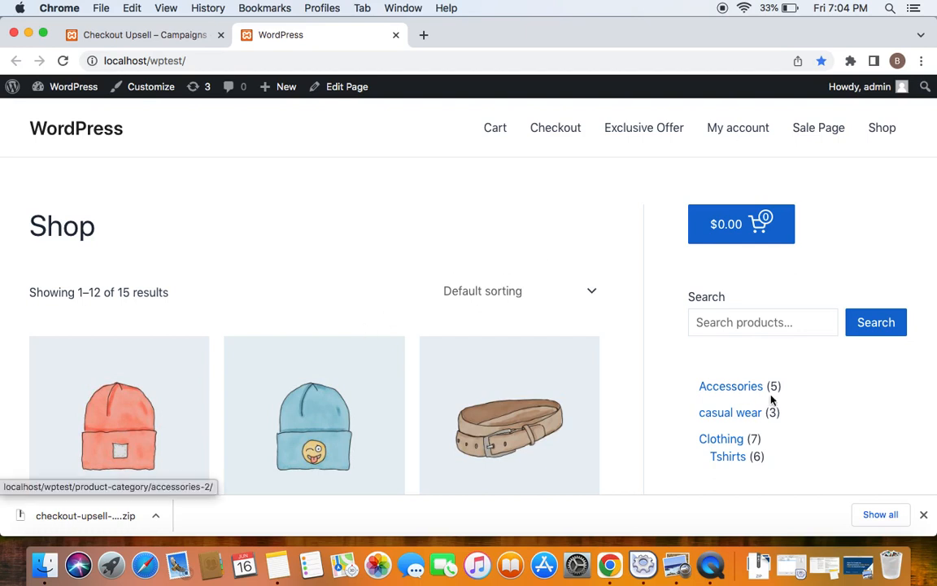
left_click(727, 456)
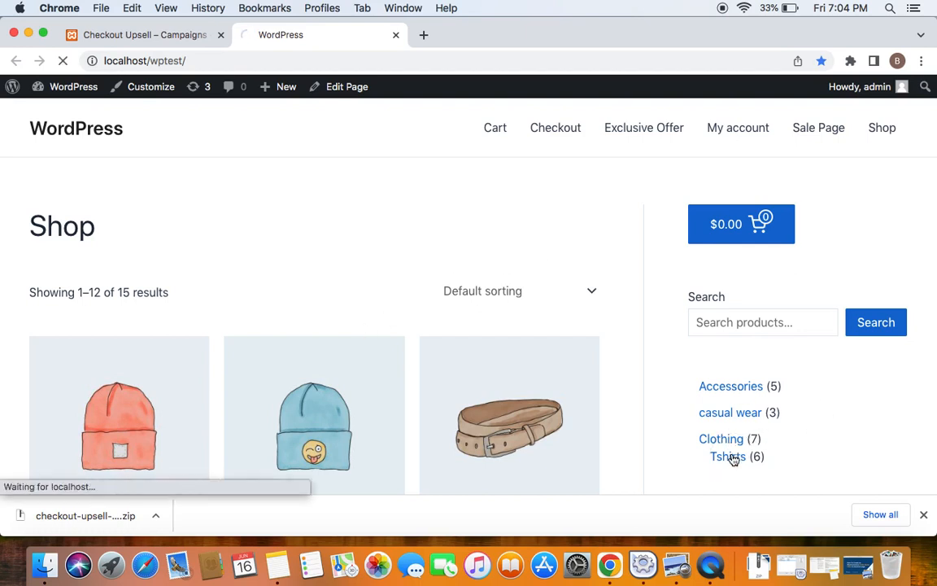
left_click(727, 455)
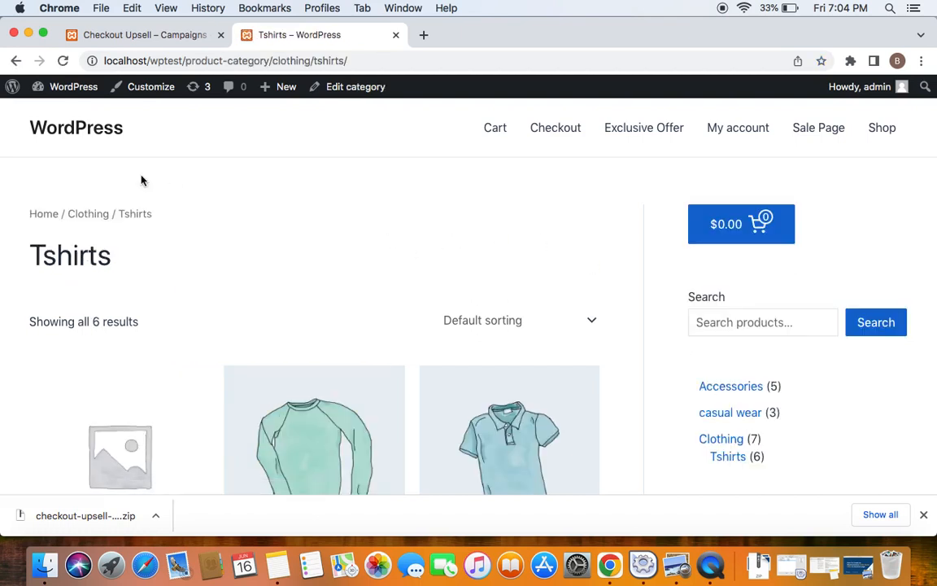
scroll("down", 3)
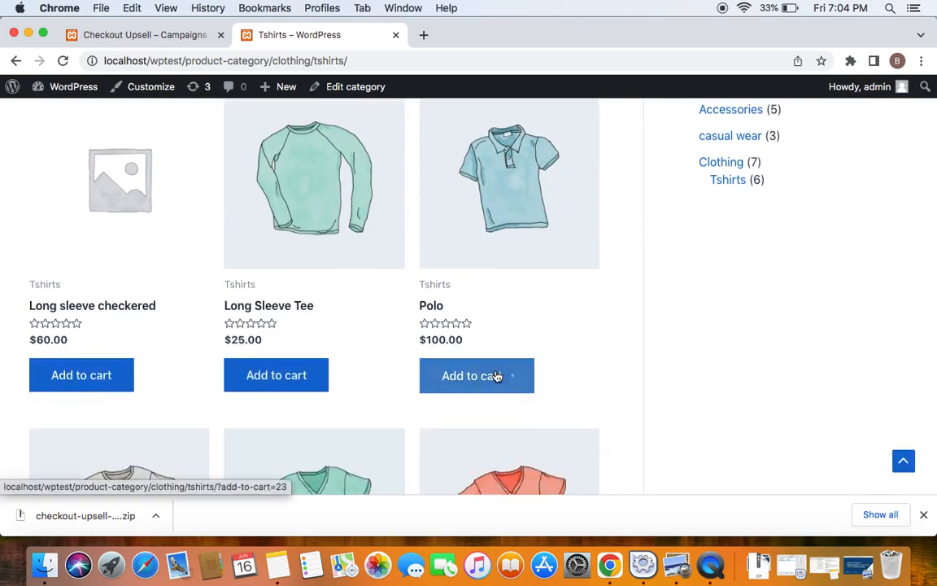
left_click(477, 375)
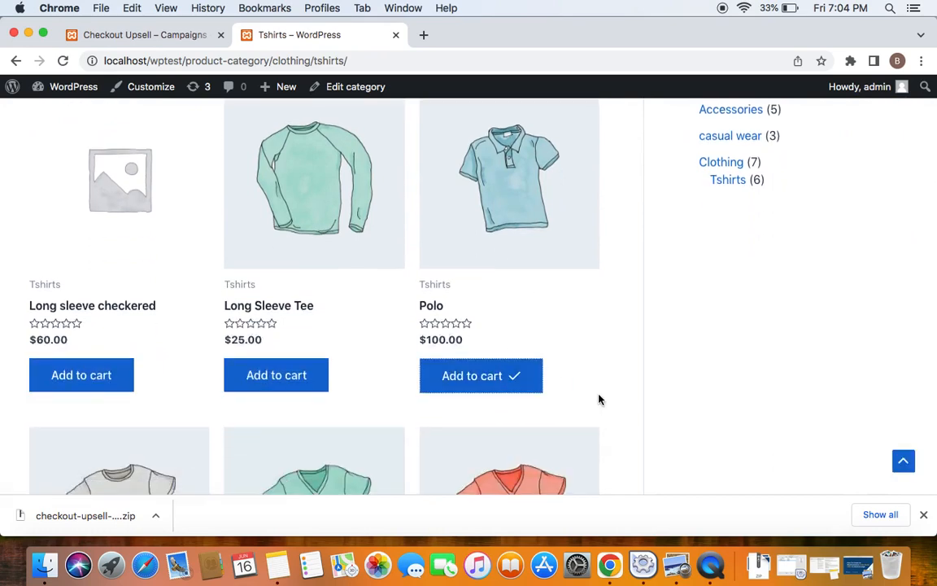
Go from the cart to checkout with the $100.00 Polo order
left_click(472, 375)
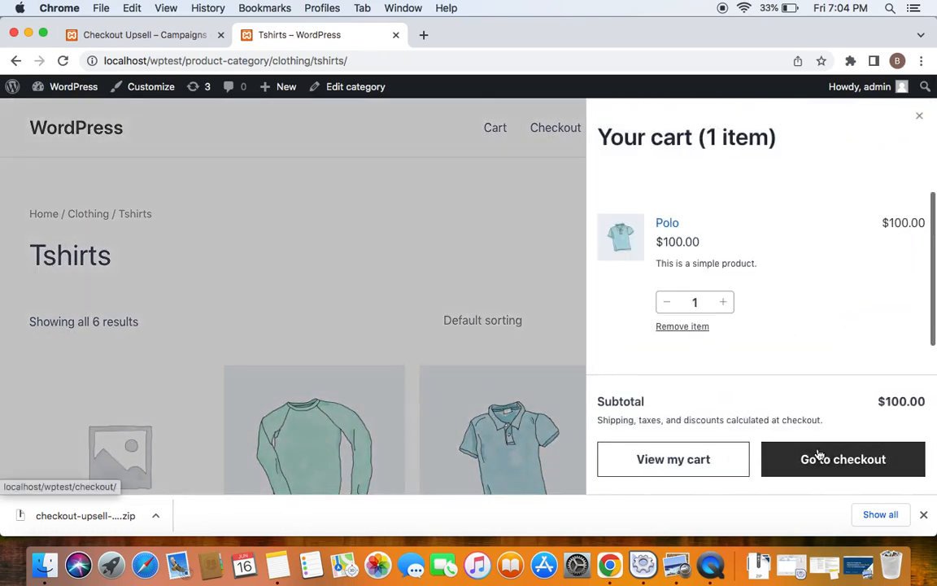
left_click(843, 459)
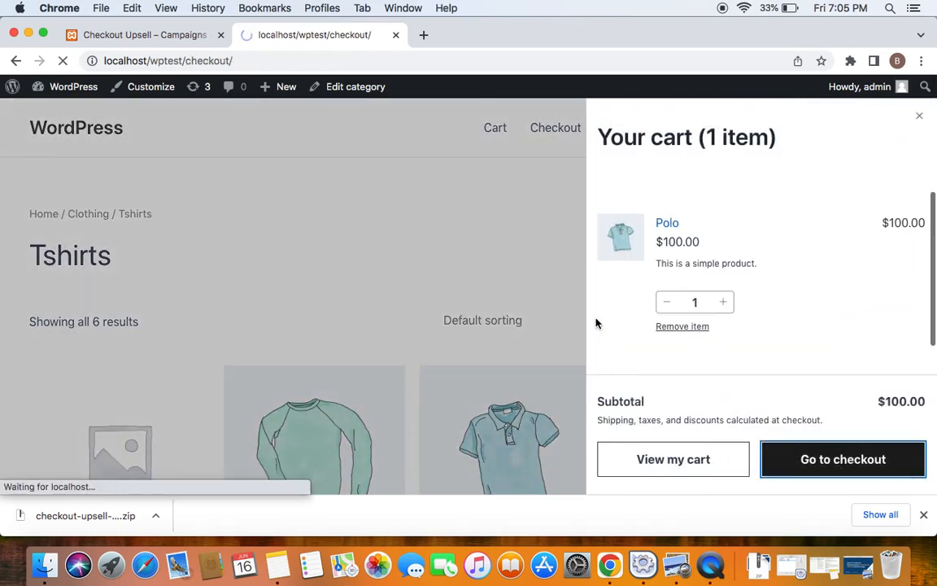
left_click(843, 459)
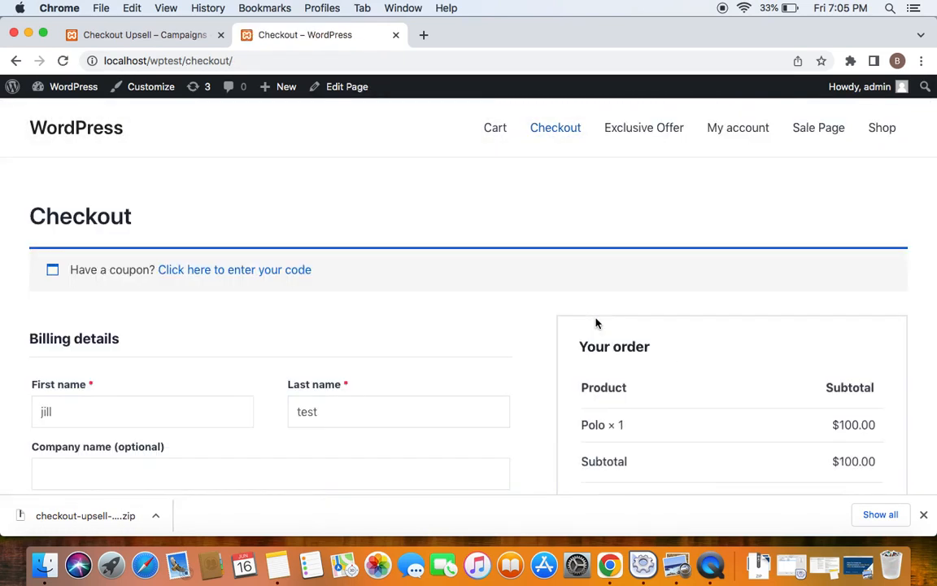
mouse_move(689, 437)
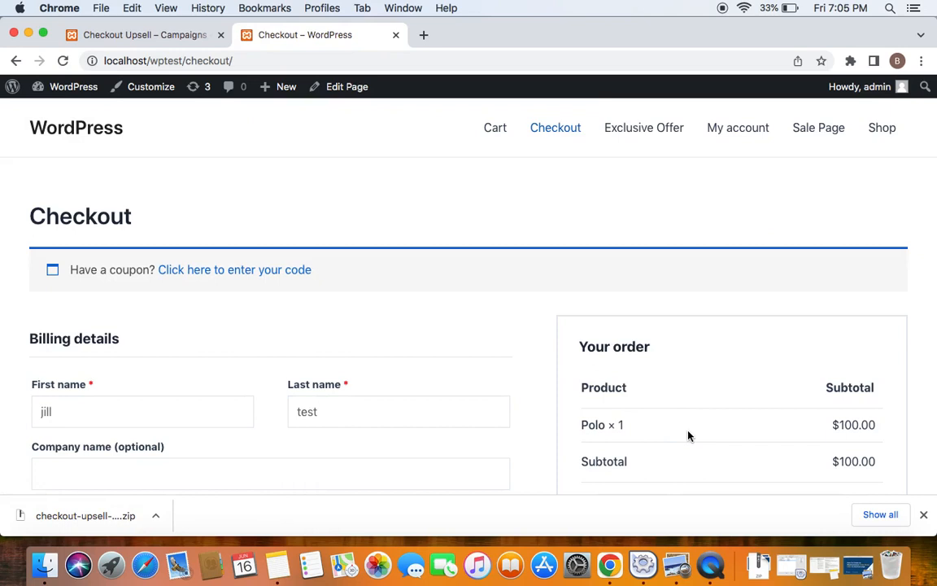
scroll("down", 3)
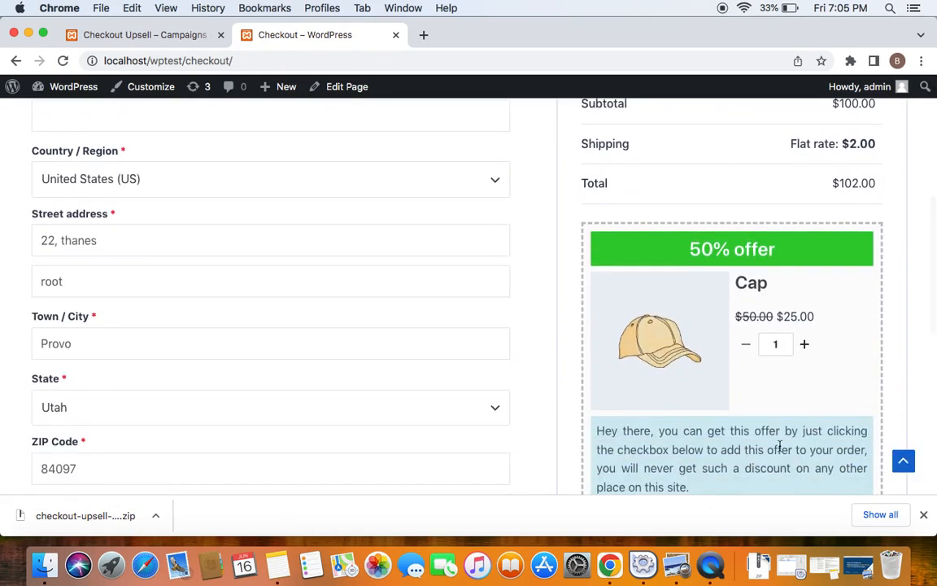
scroll("down", 3)
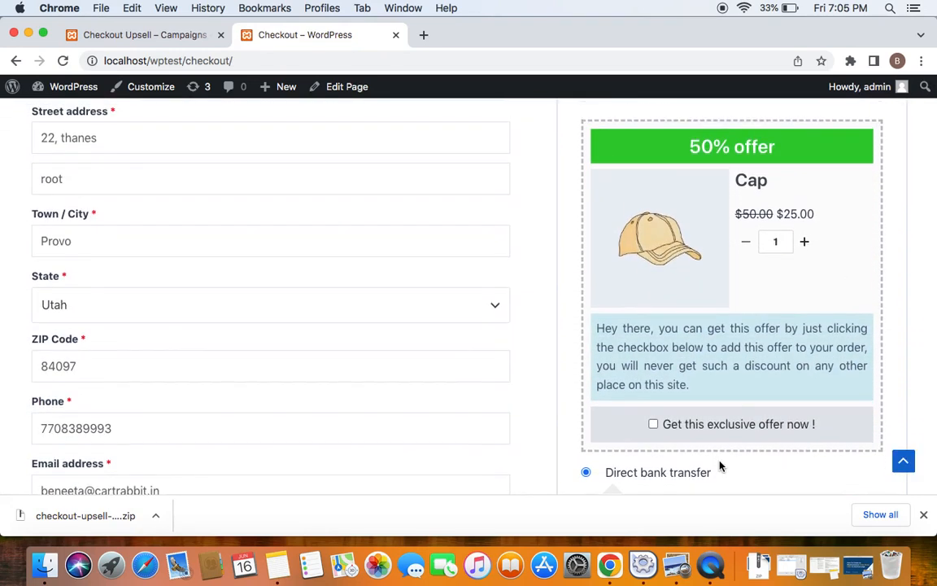
mouse_move(732, 386)
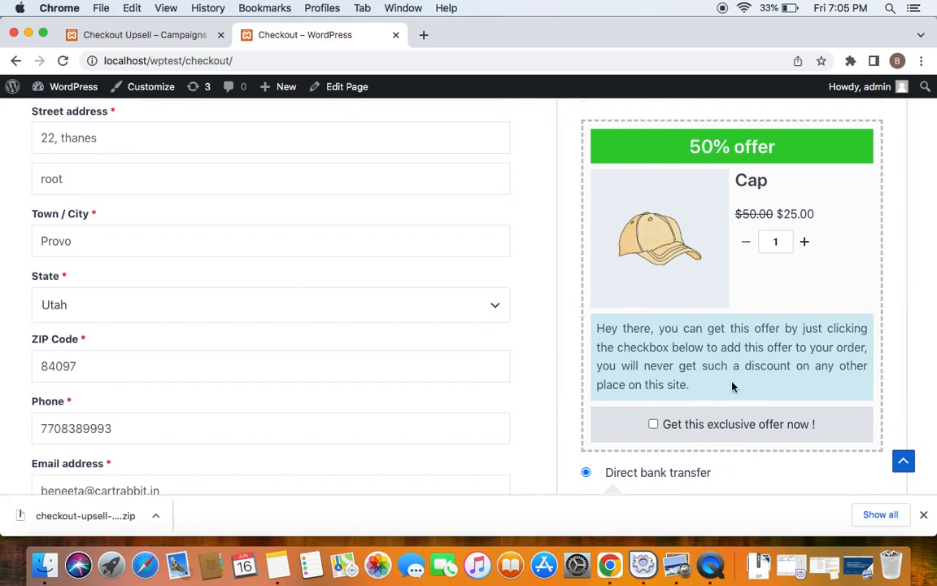
scroll("up", 3)
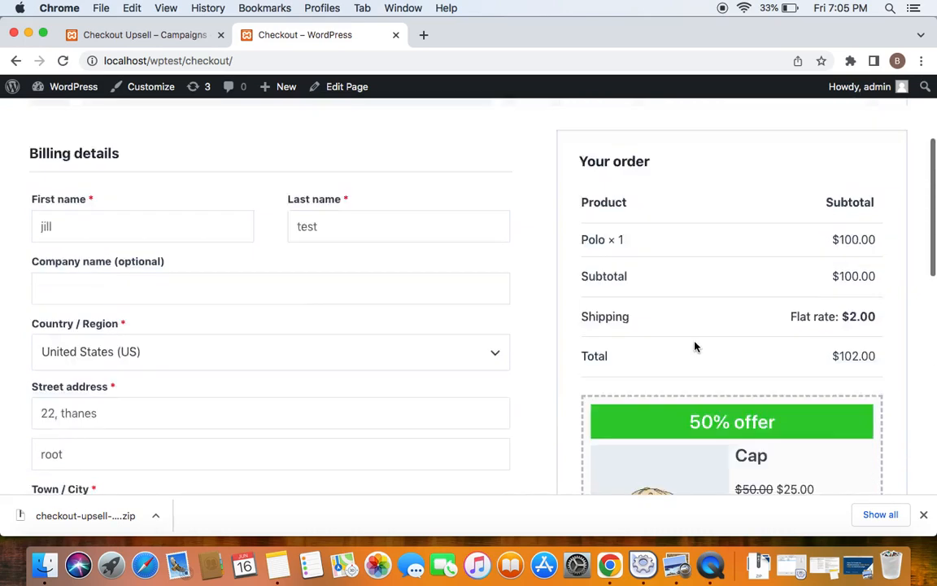
scroll("down", 3)
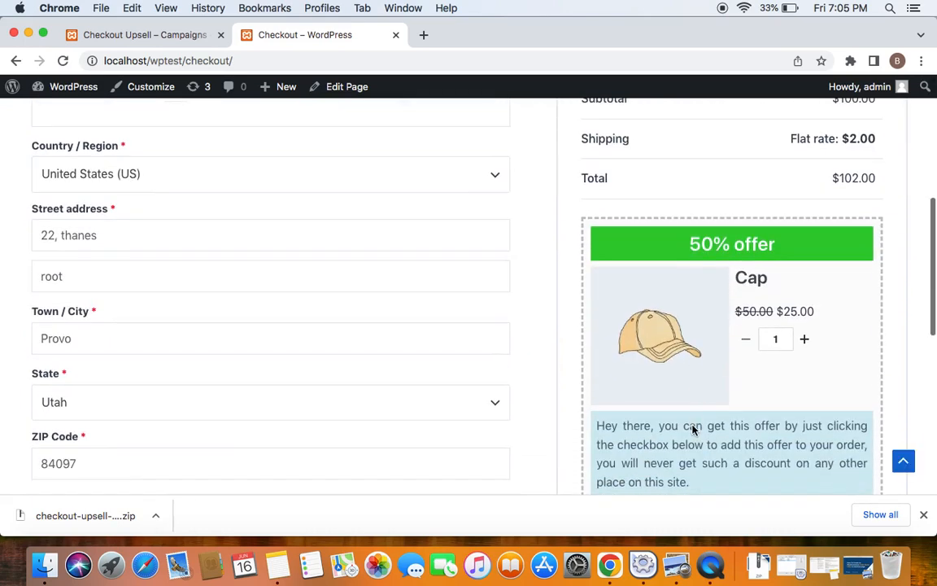
mouse_move(673, 405)
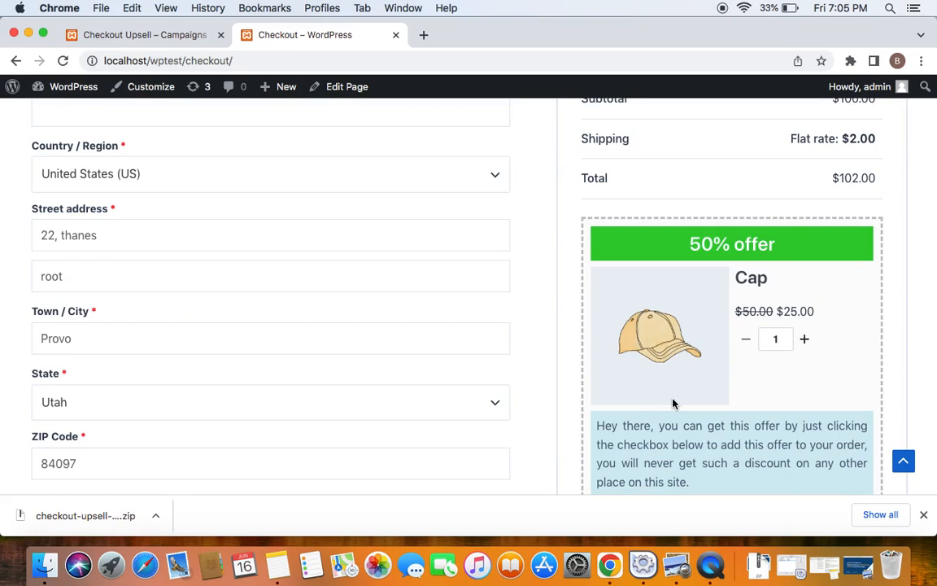
scroll("down", 3)
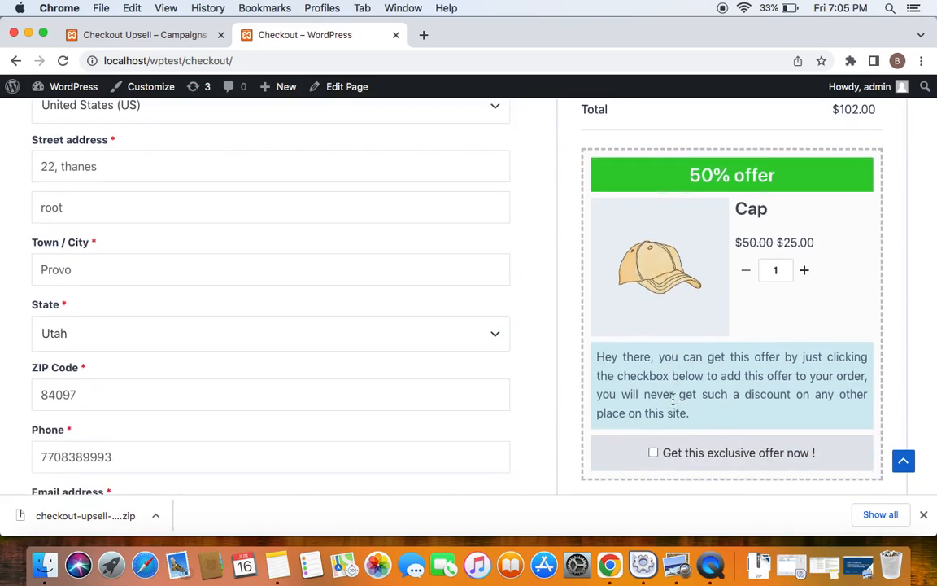
mouse_move(645, 343)
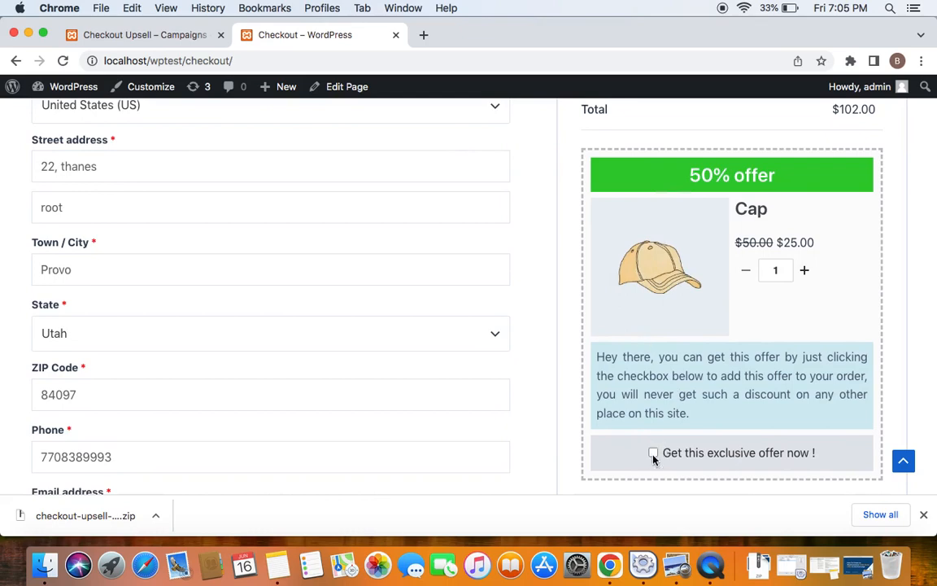
Accept the 'Get this exclusive offer now!' Cap offer, adding it at $25.00
left_click(654, 452)
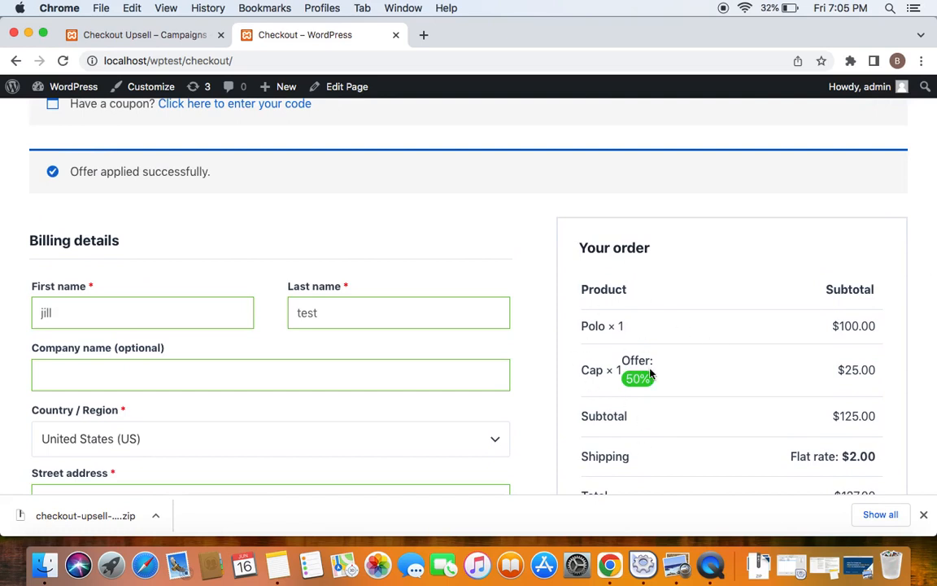
mouse_move(600, 360)
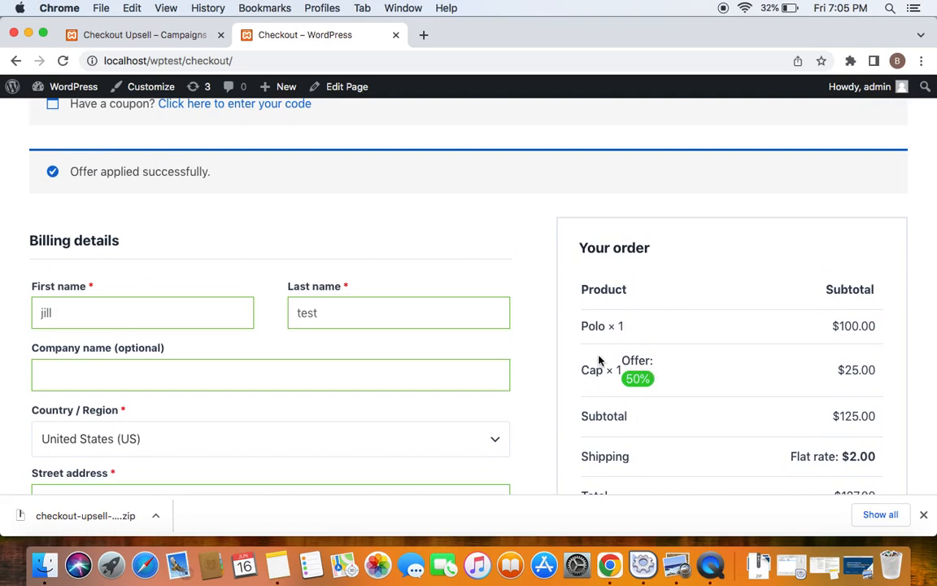
scroll("up", 3)
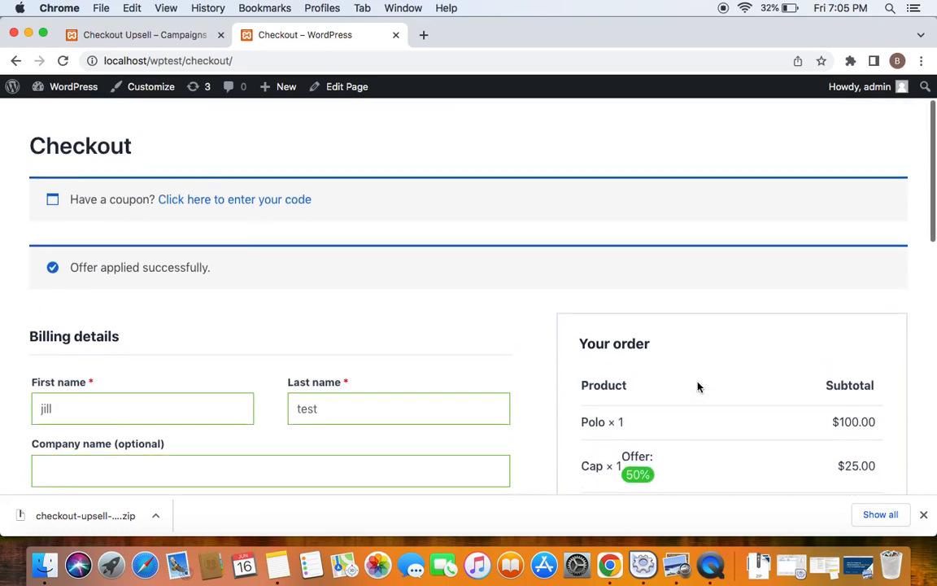